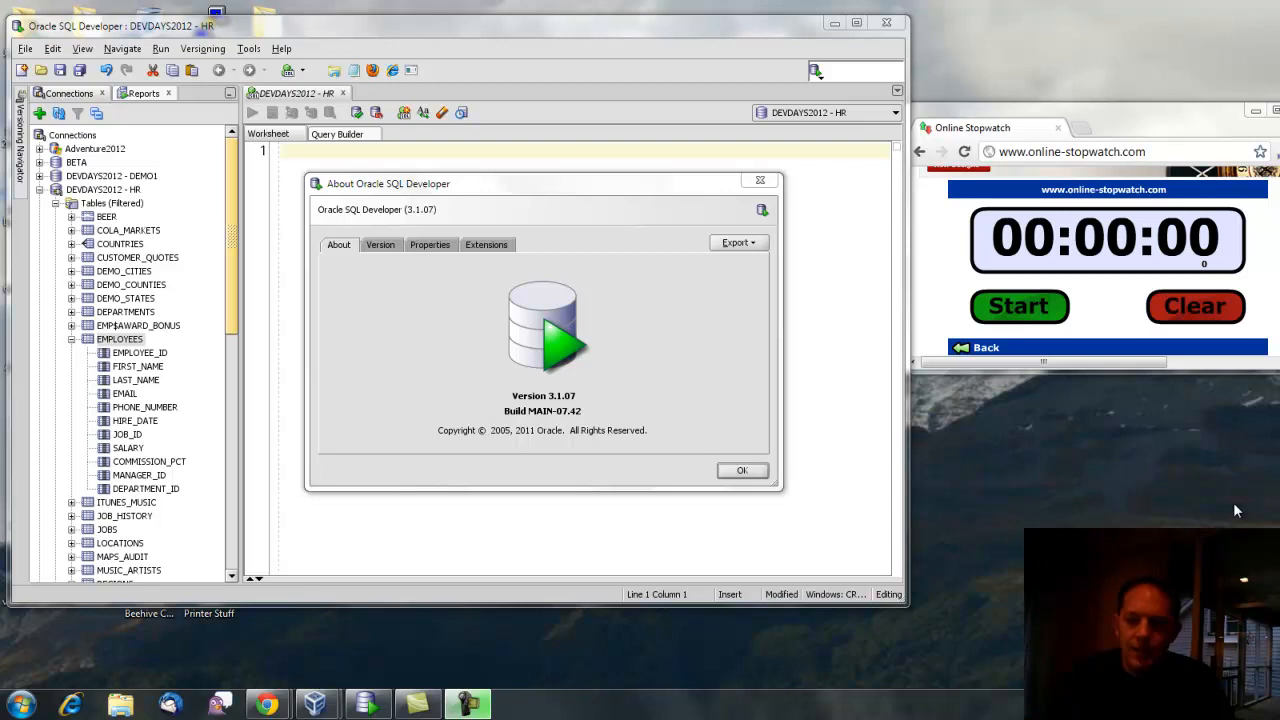
Step: Start the stopwatch and dismiss the About Oracle SQL Developer 3.1.07 dialog
left_click(1020, 306)
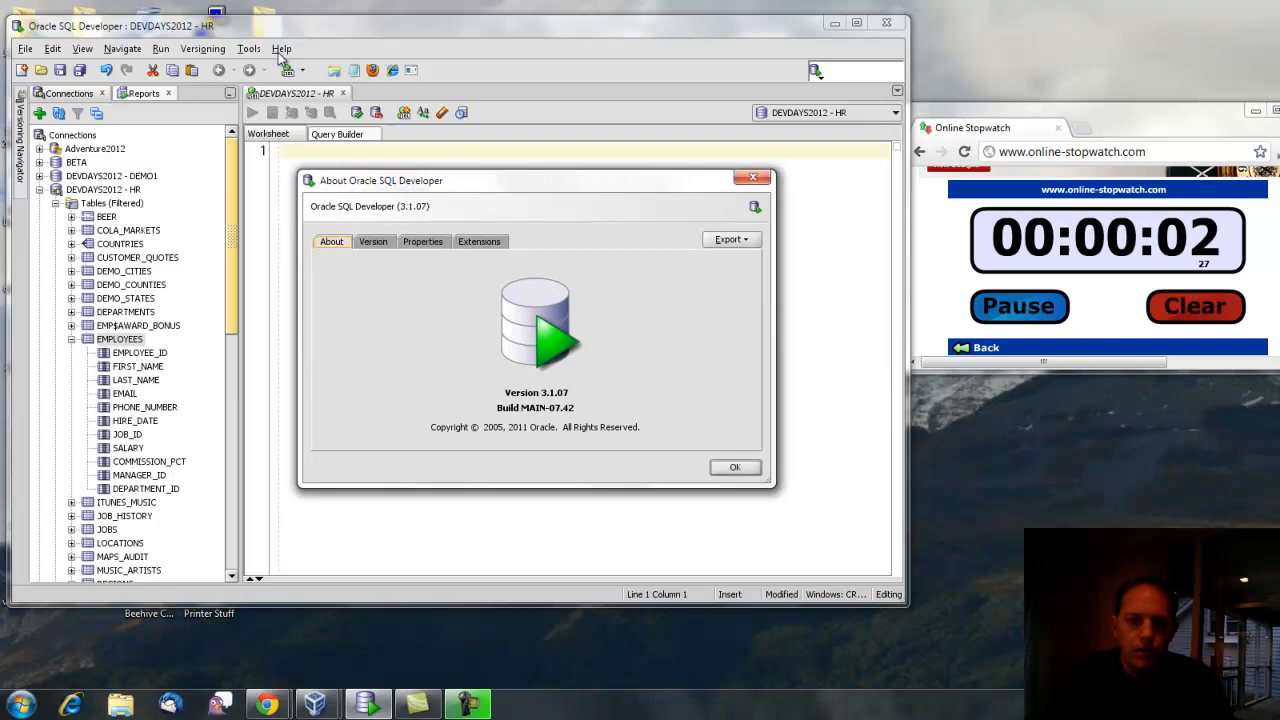
left_click_drag(536, 180, 504, 168)
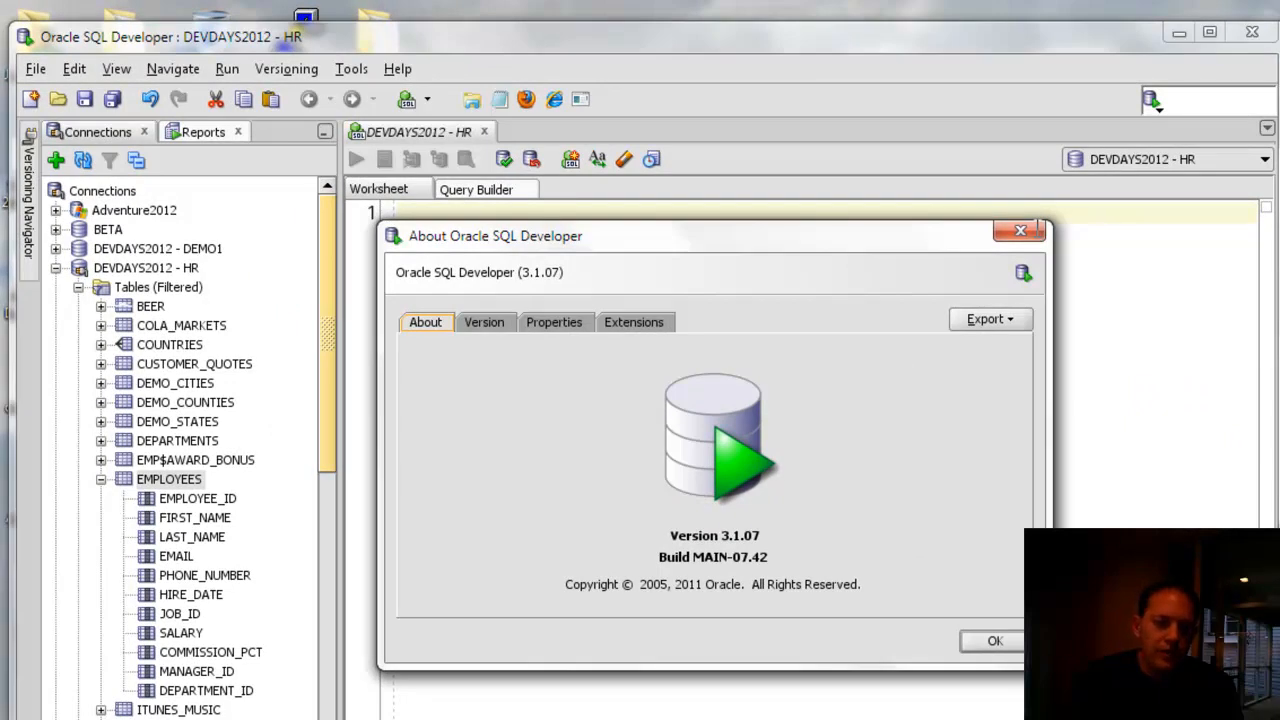
left_click(994, 640)
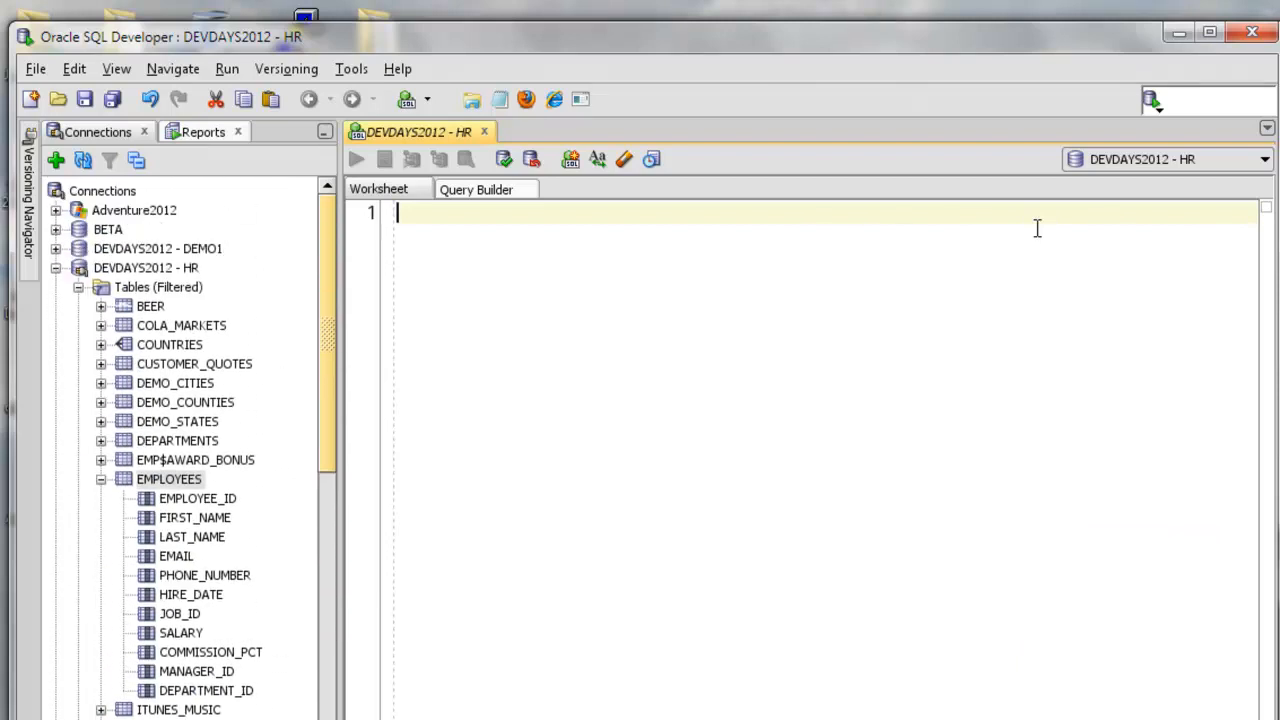
Step: Run select * from scott.emp; in the worksheet to return all employee rows
type("select *")
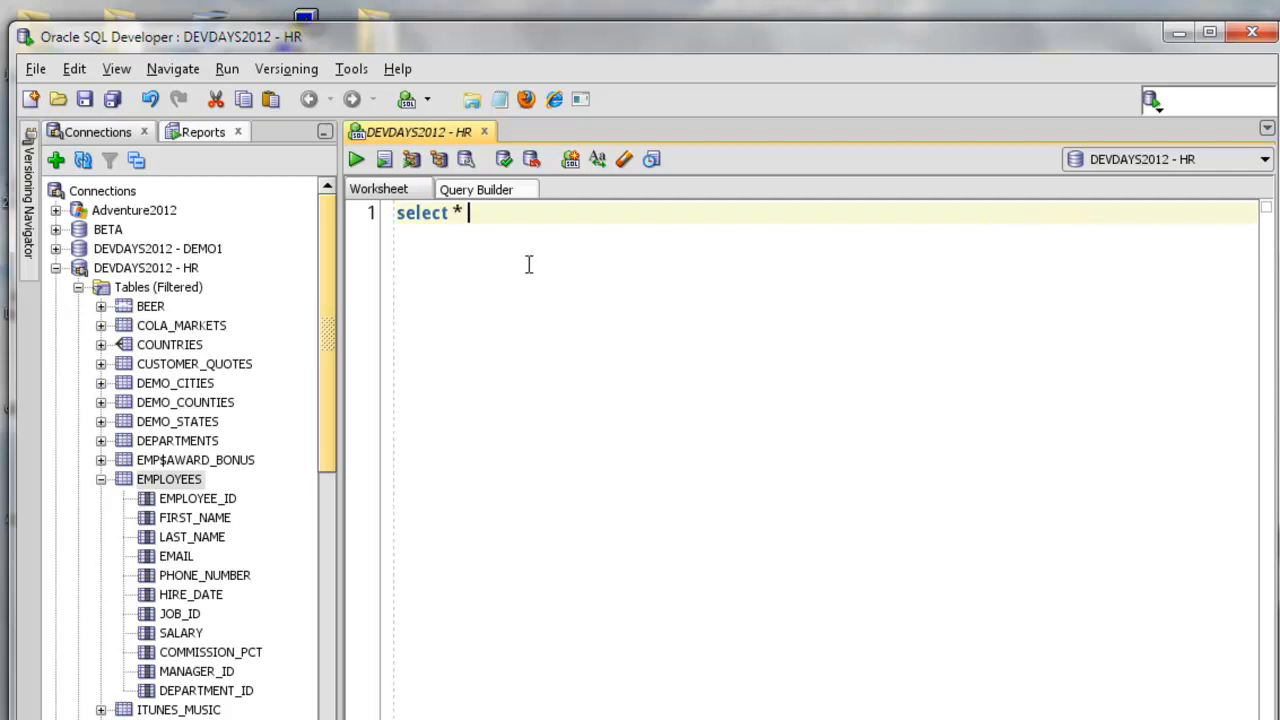
type("from")
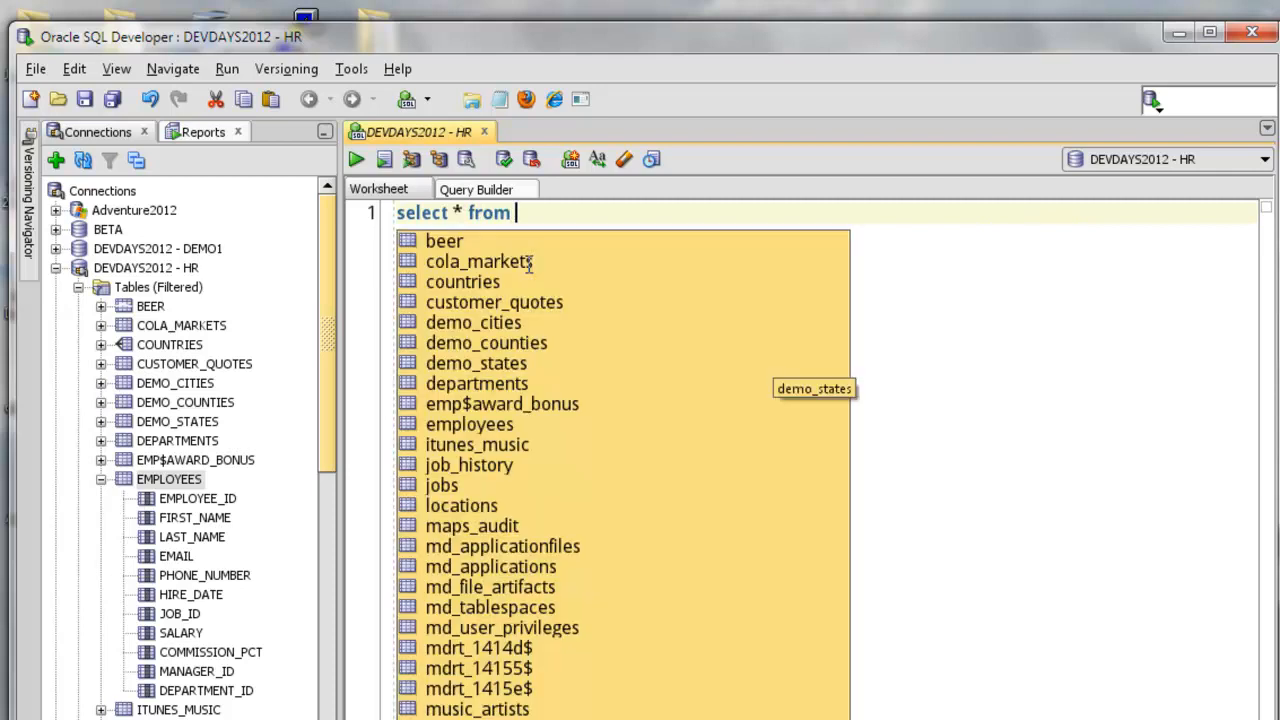
type("scott.emp;")
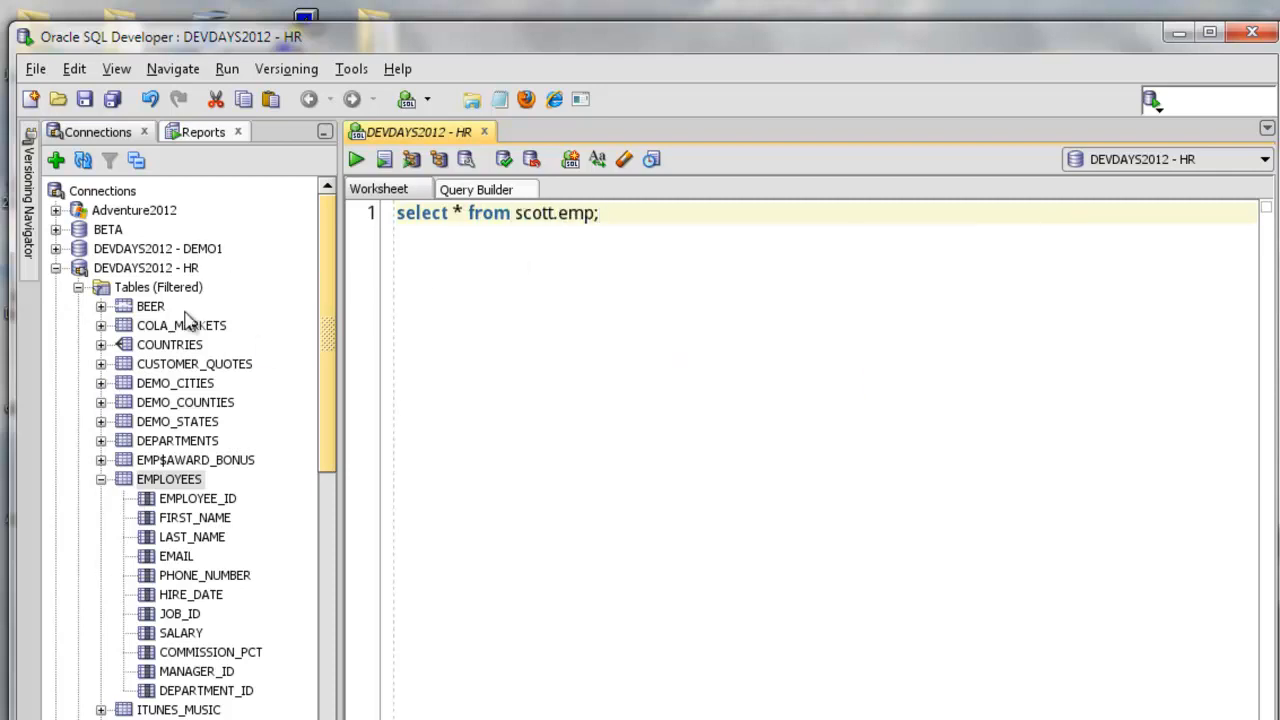
left_click(356, 160)
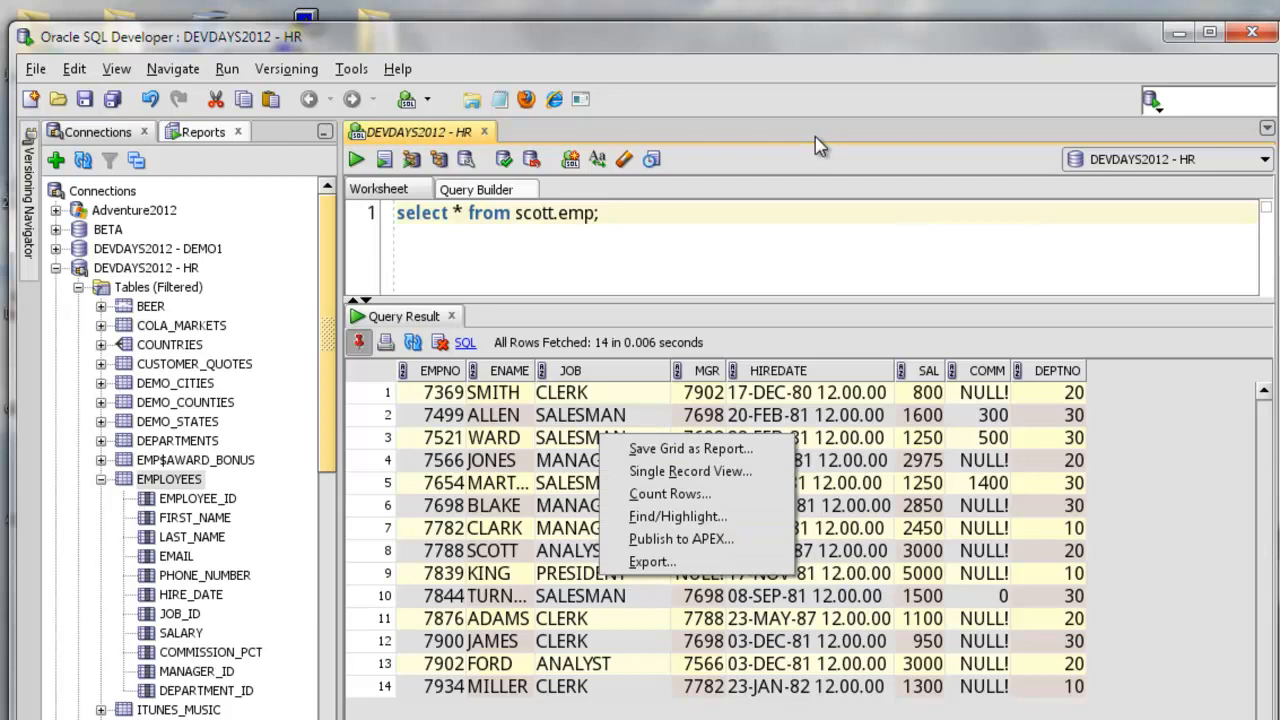
Step: Start the Export Wizard on the scott.emp results and list its export formats
left_click(652, 560)
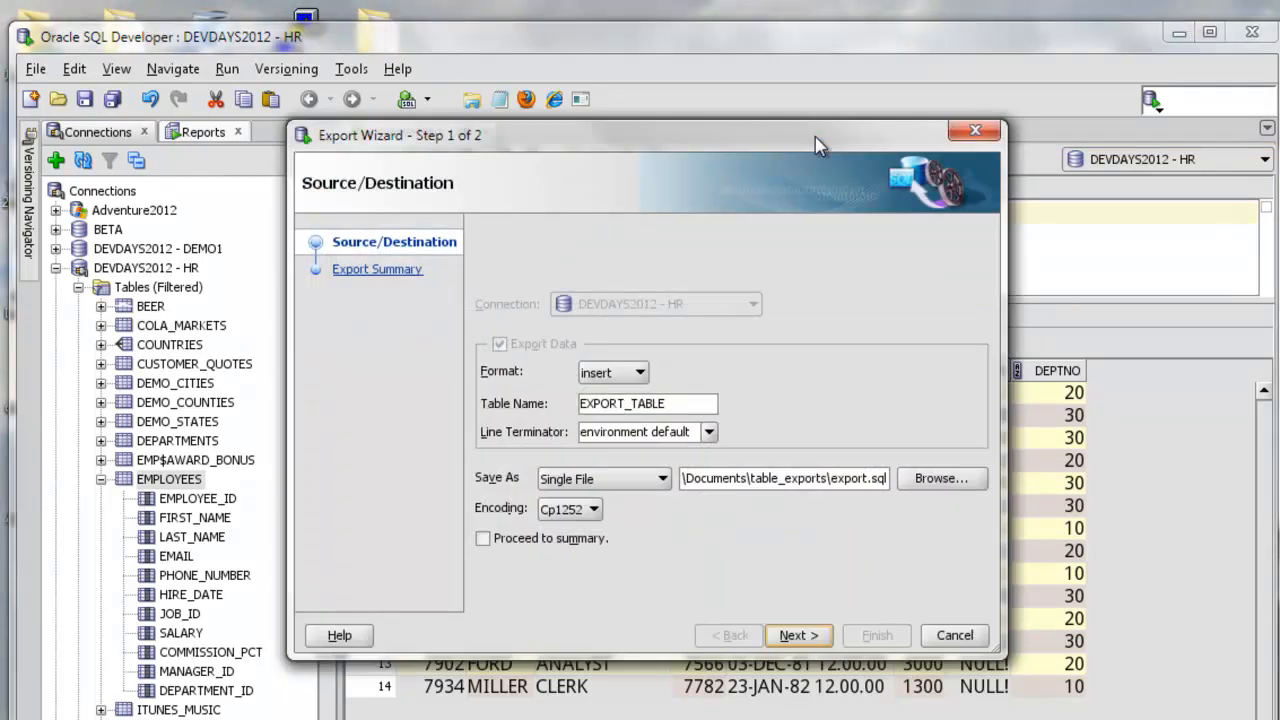
left_click(820, 500)
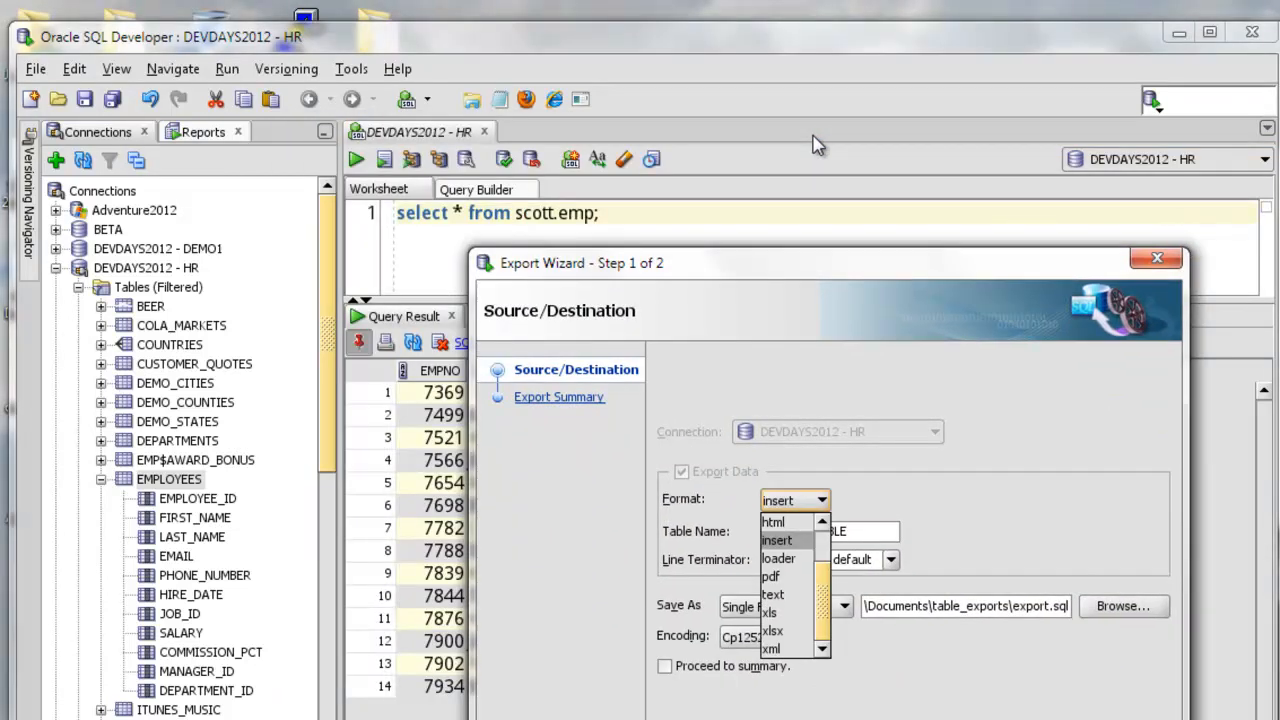
mouse_move(772, 576)
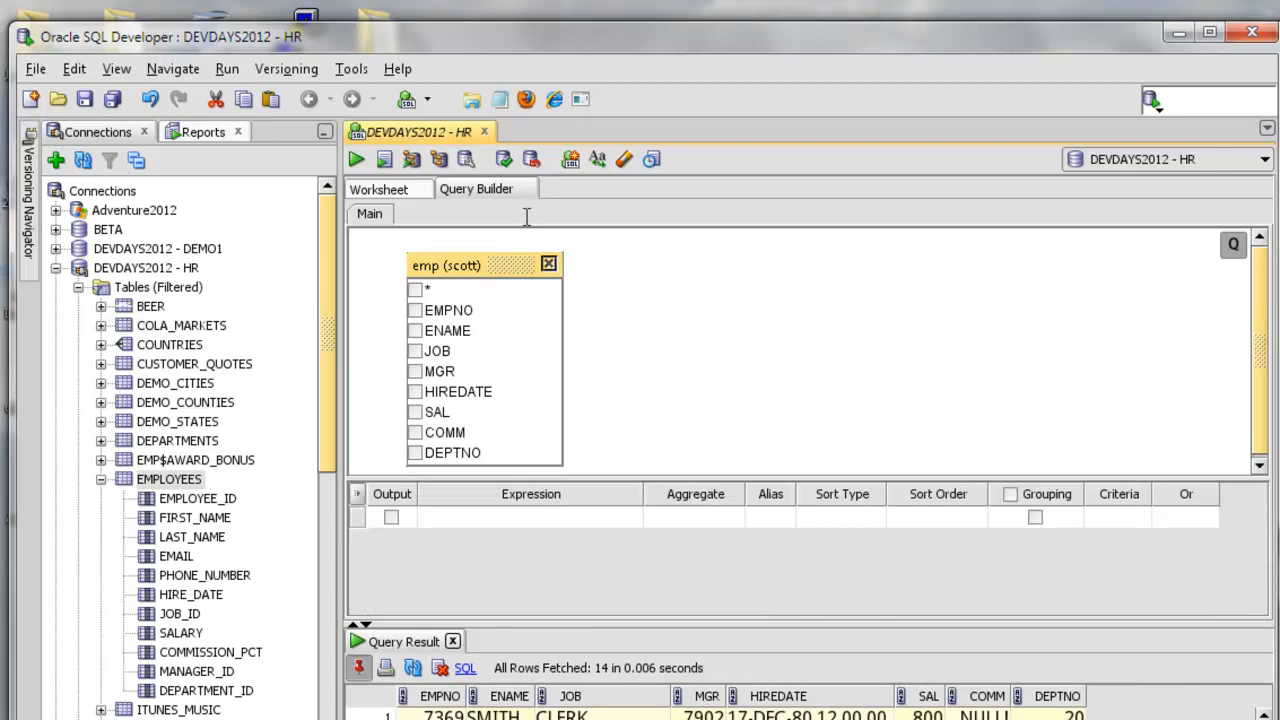
Step: Tick the emp columns in Query Builder, sort by HIREDATE, and view the generated SQL
left_click(416, 452)
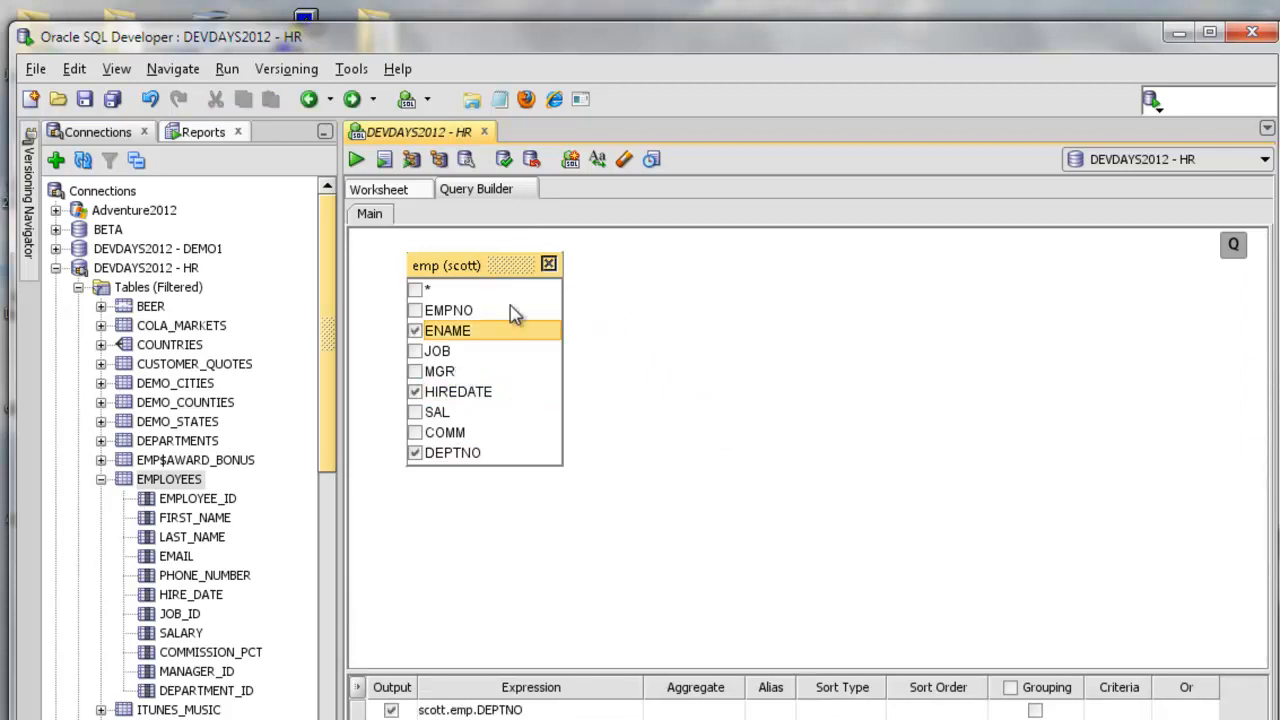
left_click(416, 330)
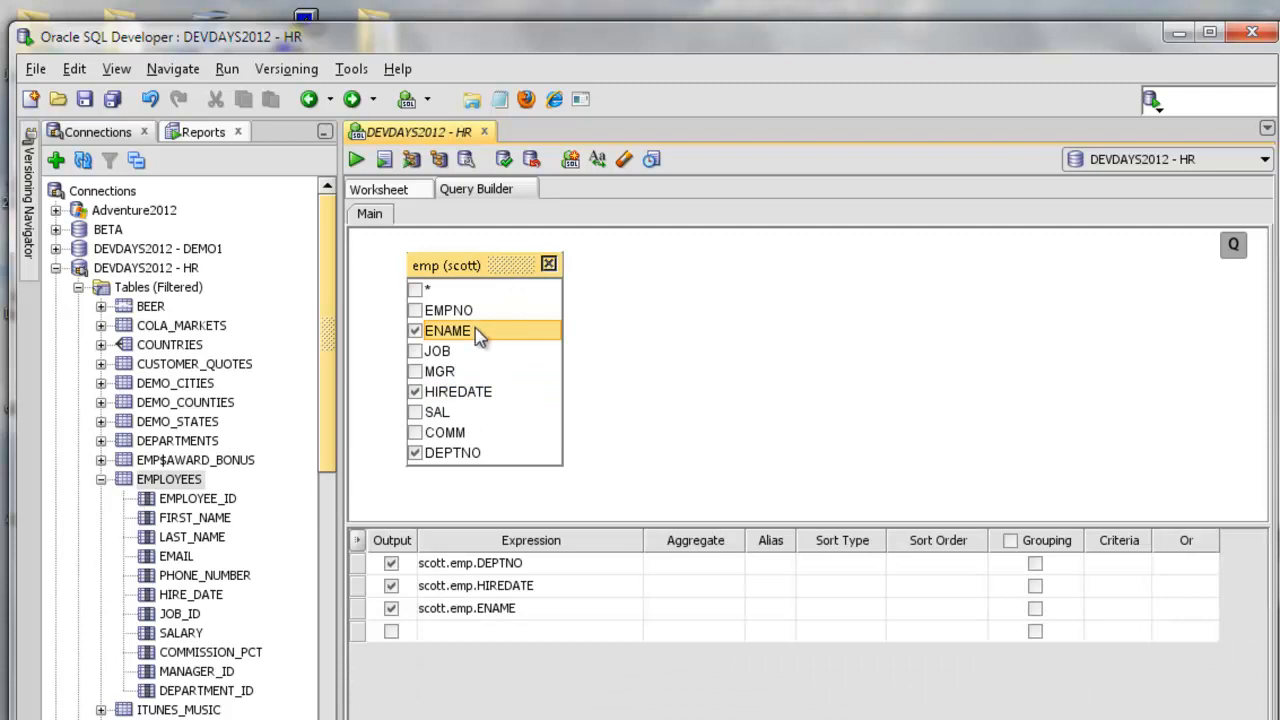
left_click(936, 584)
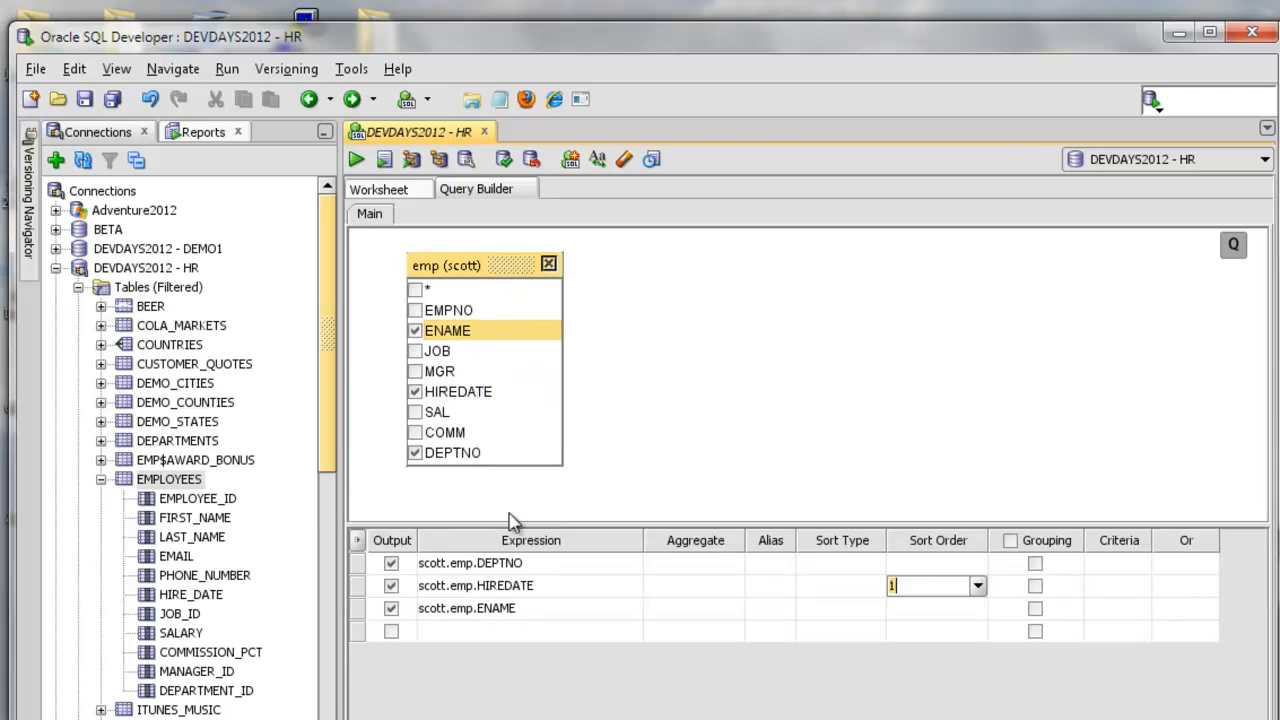
left_click(378, 188)
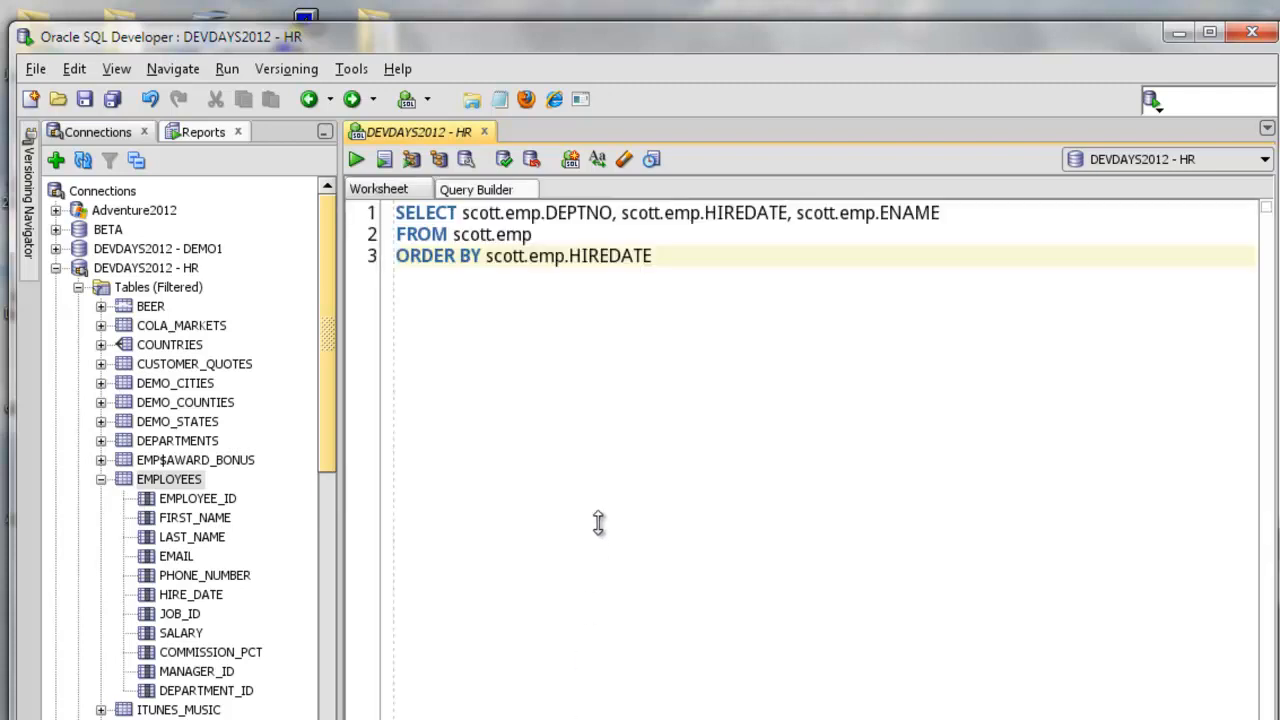
mouse_move(944, 600)
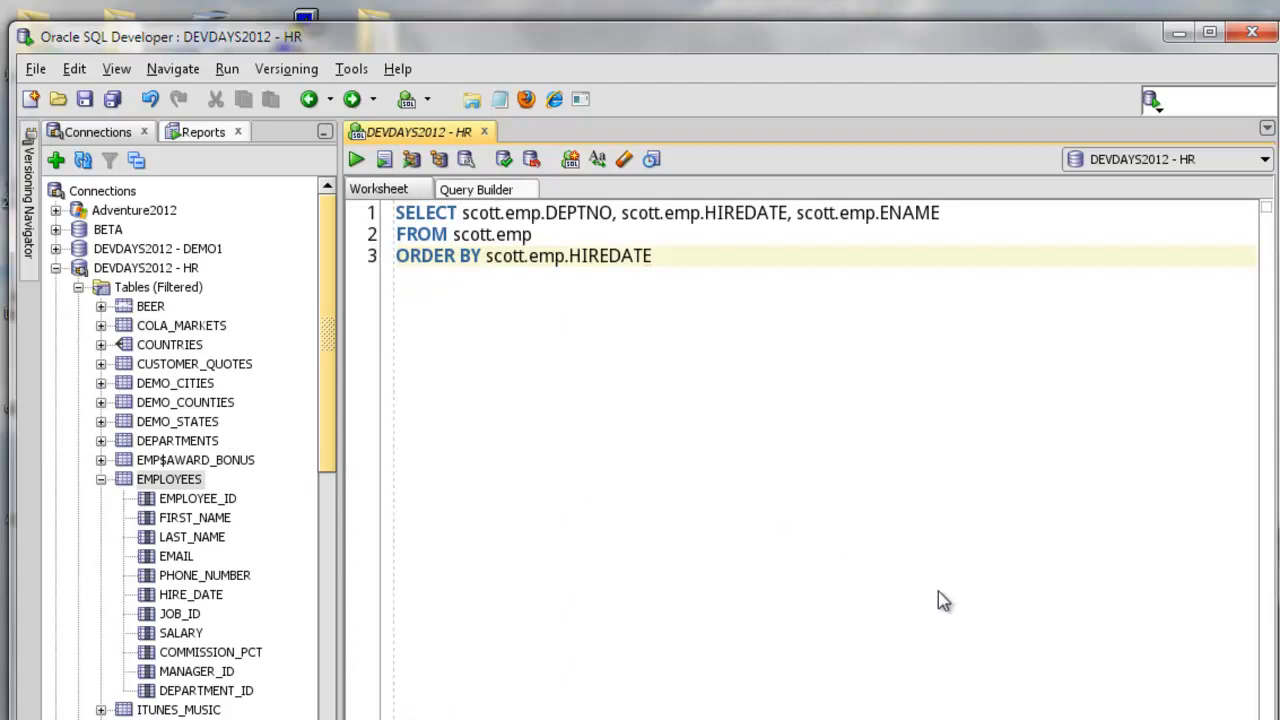
mouse_move(888, 610)
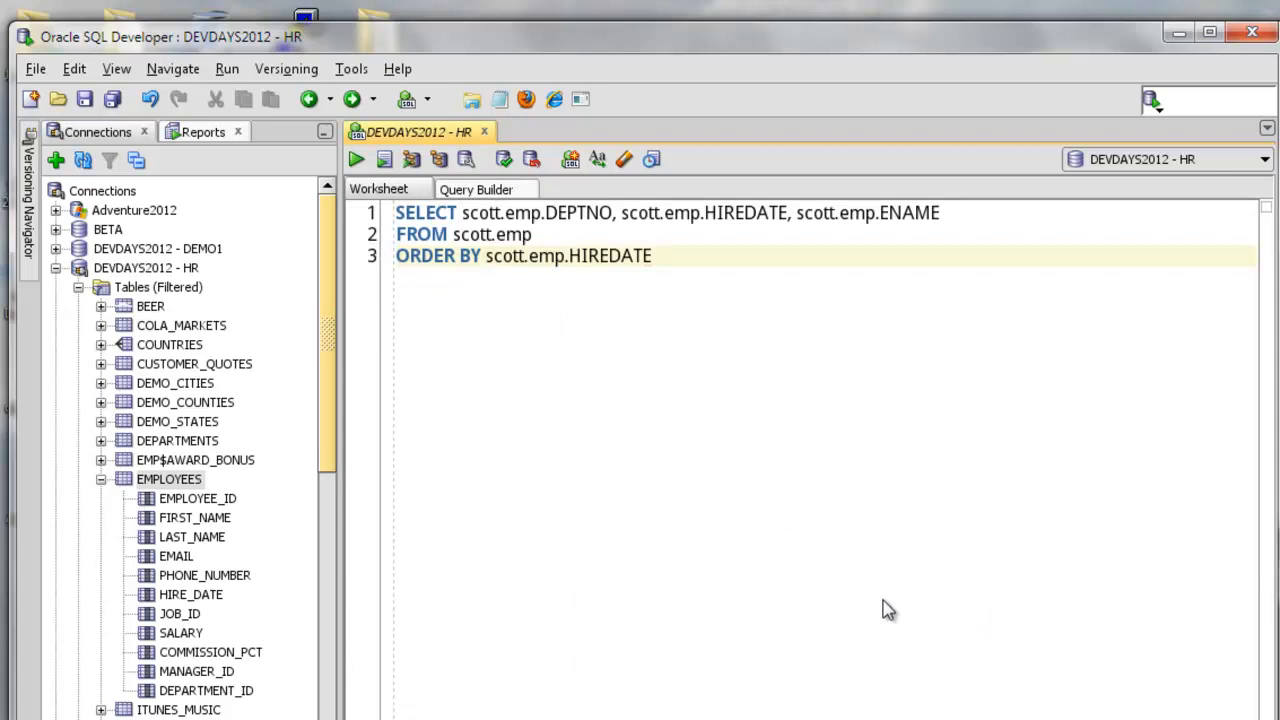
mouse_move(1100, 584)
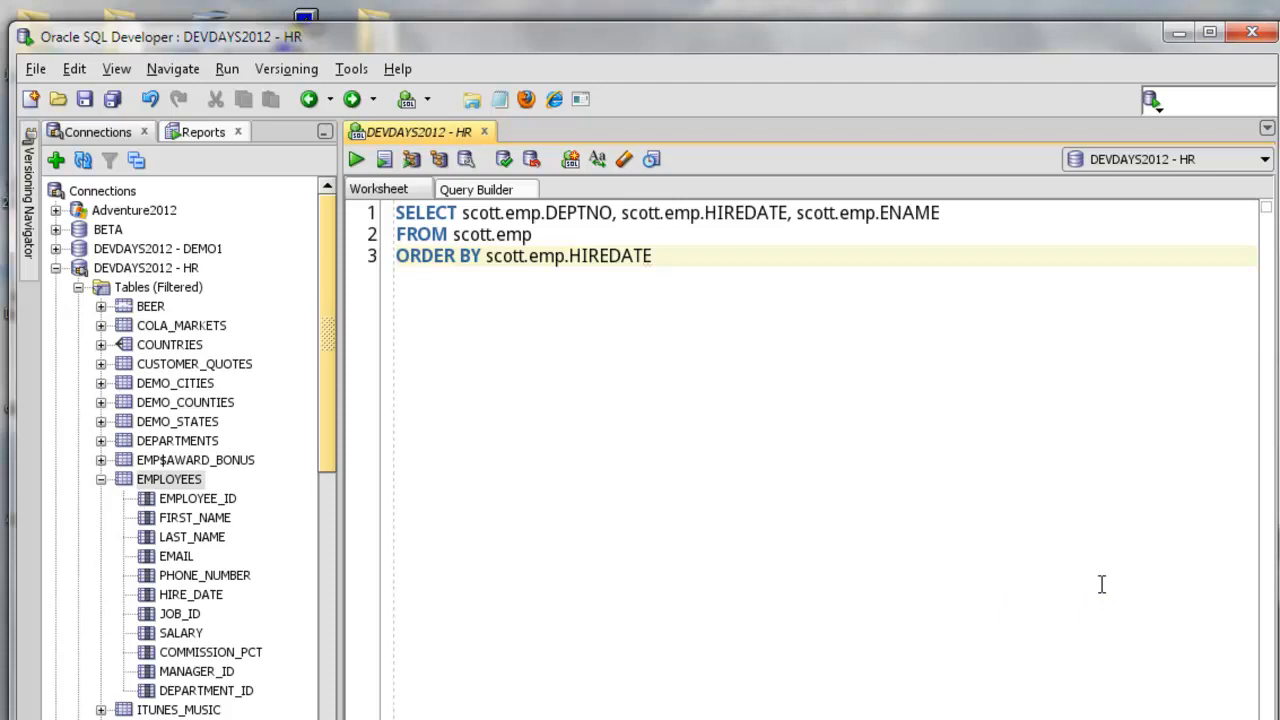
Step: Open the HR EMPLOYEES table from the Connections tree and show its Data rows
double_click(168, 478)
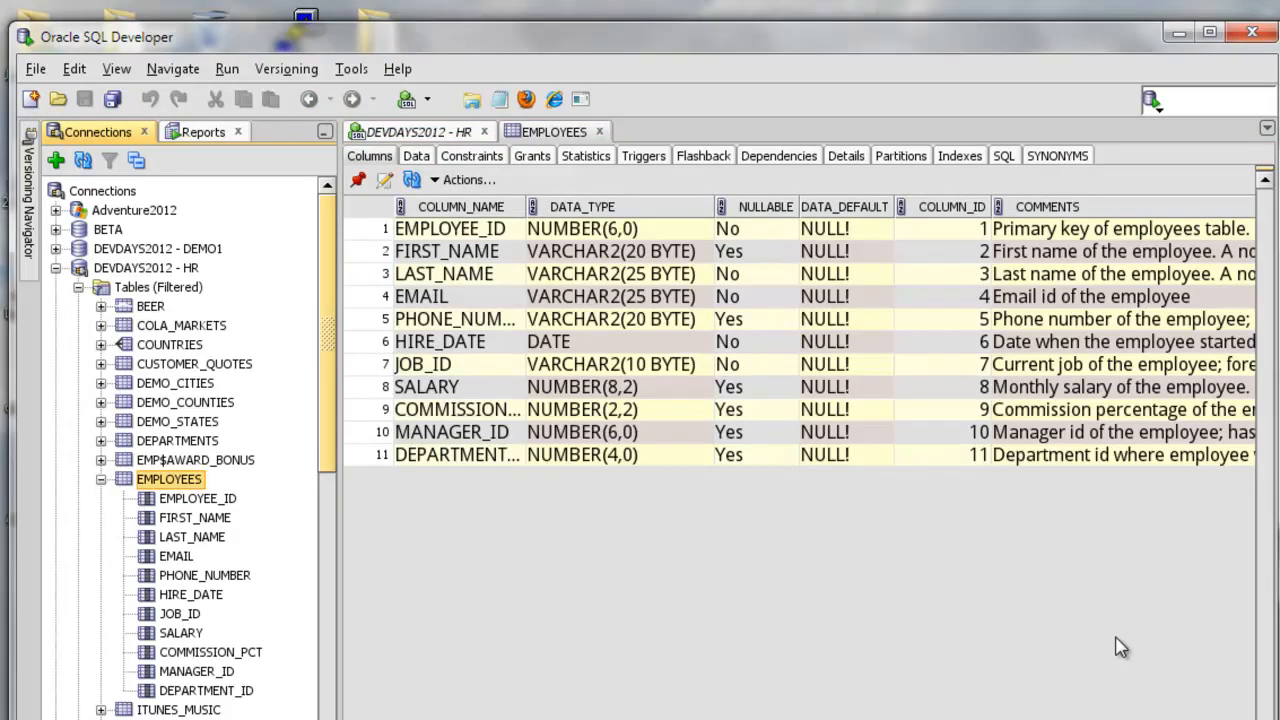
left_click(416, 156)
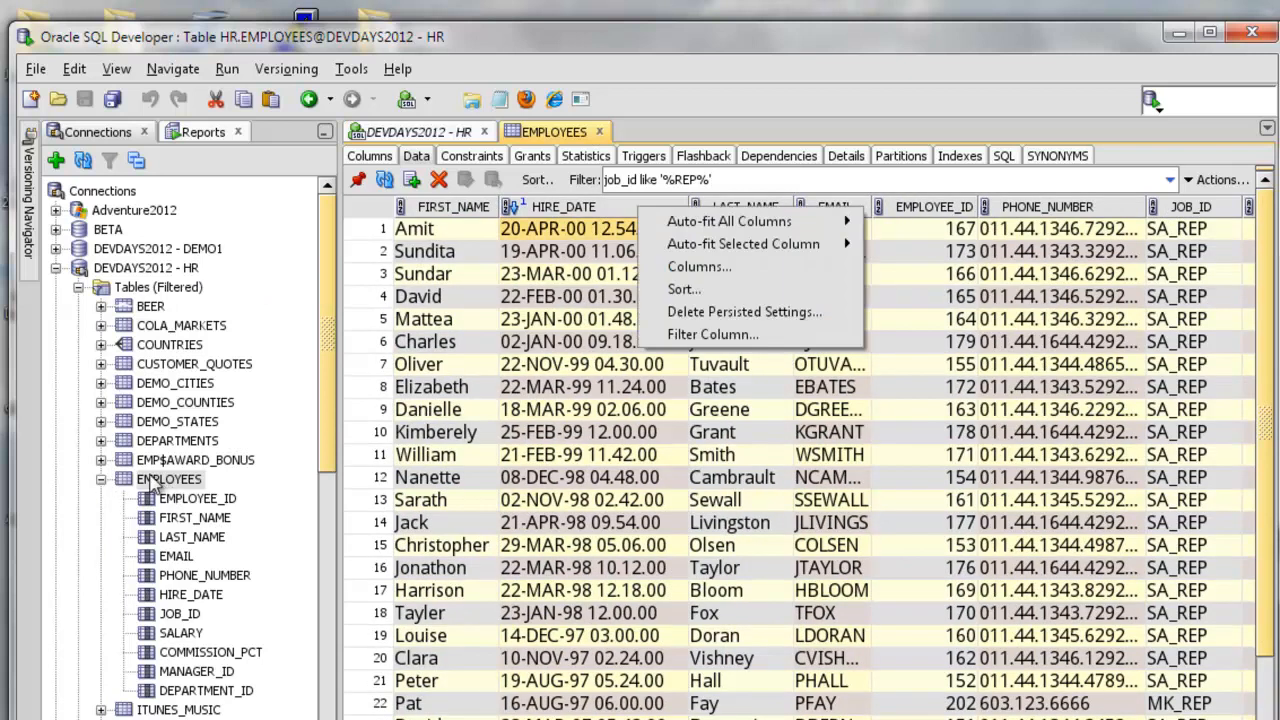
mouse_move(712, 334)
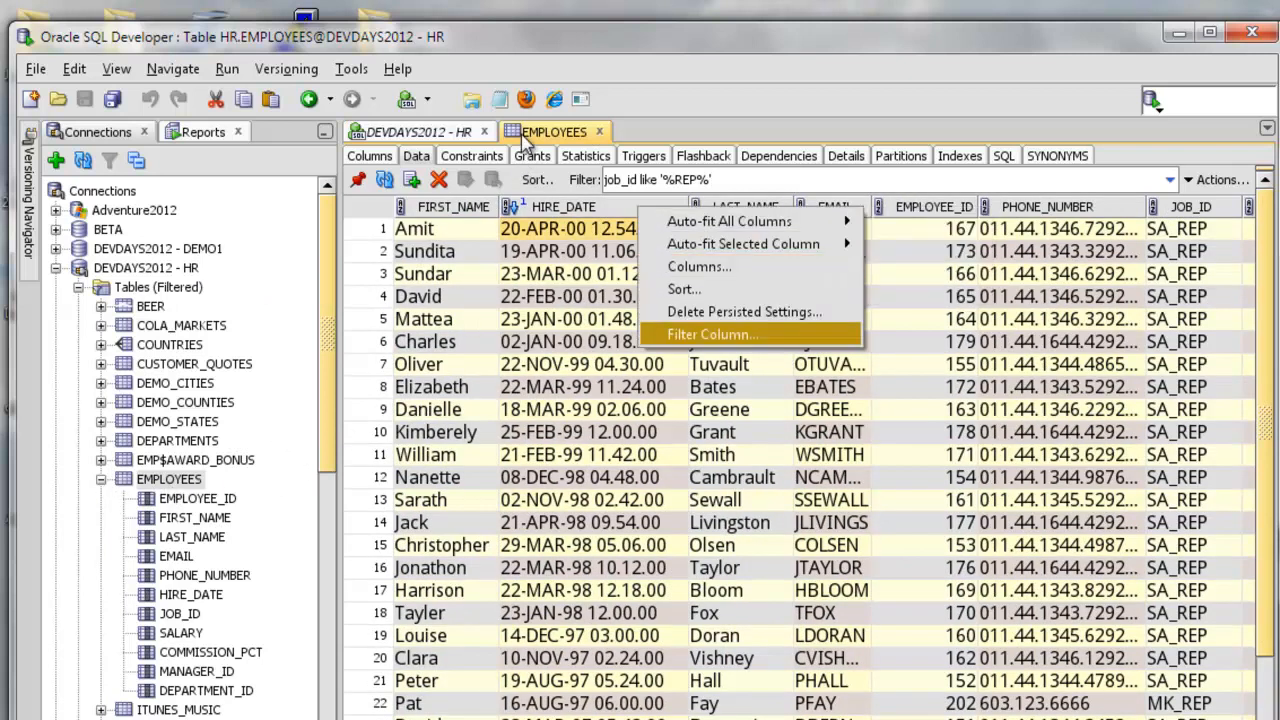
Step: Move EMPLOYEE_ID and COMMISSION_PCT to Hidden Columns and apply to the grid
left_click(700, 266)
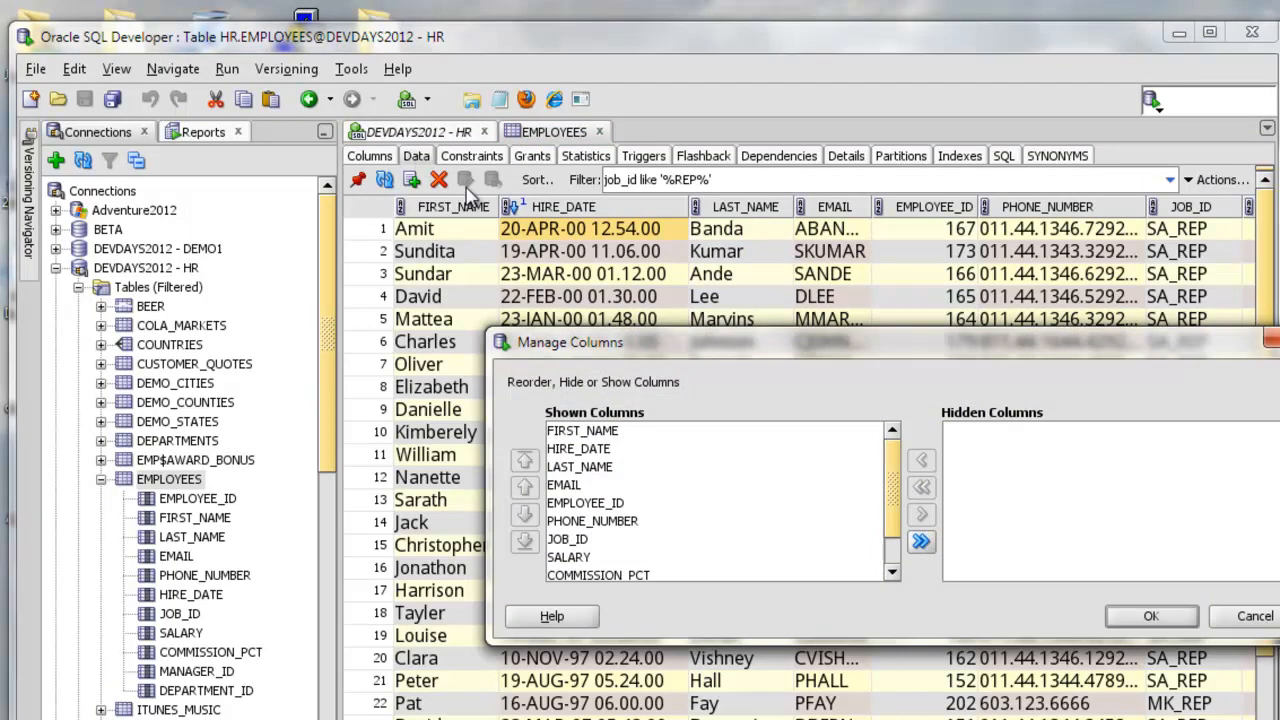
left_click(584, 504)
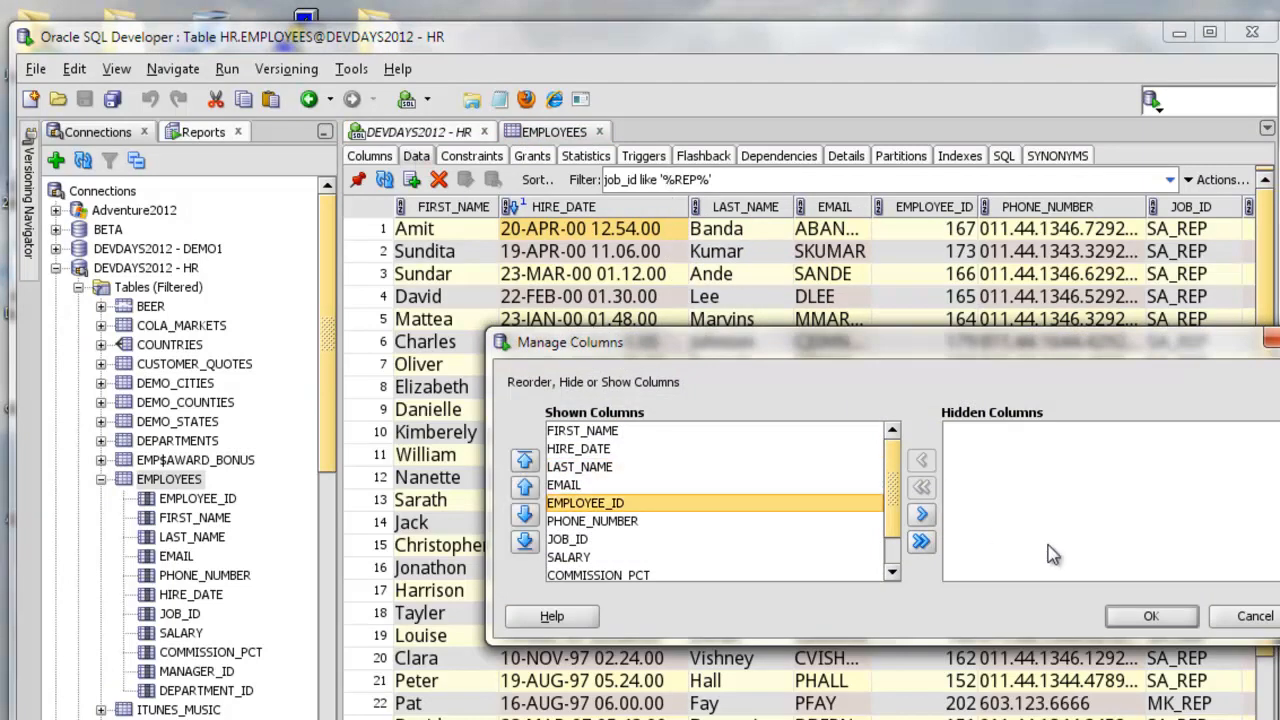
left_click(920, 512)
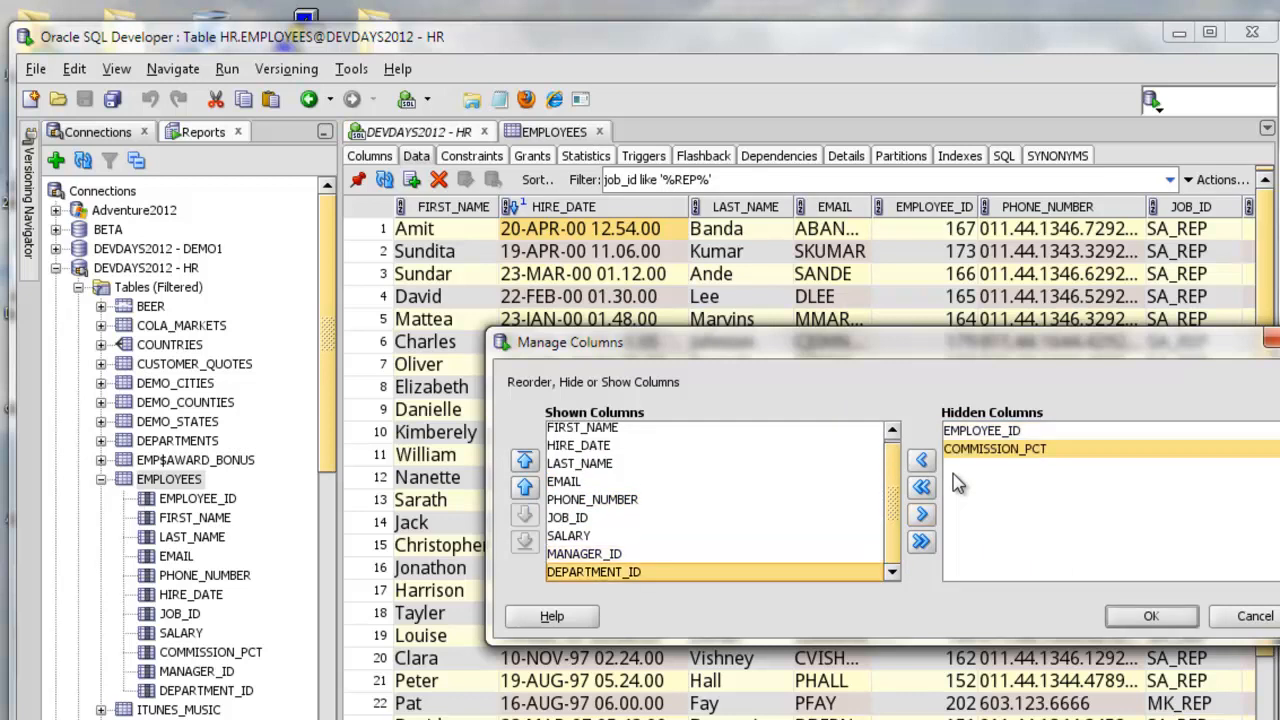
left_click(1150, 616)
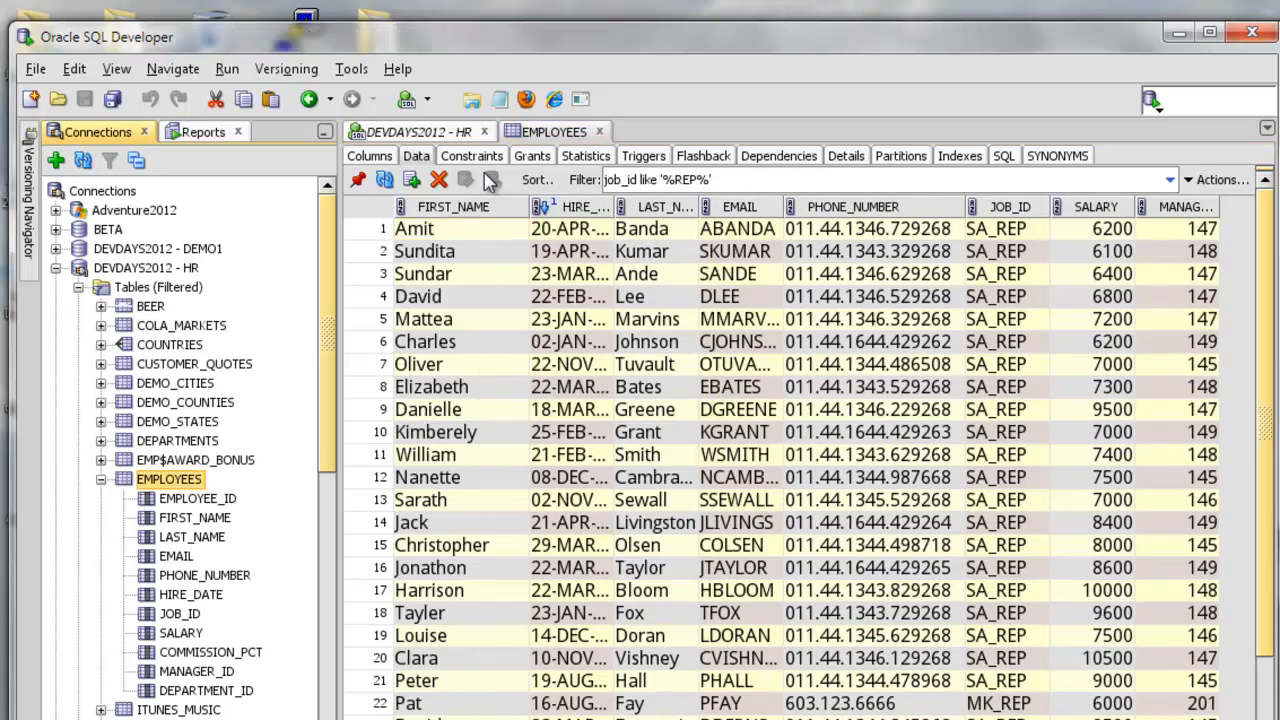
Step: Create a PUBLIC synonym named peeps for HR.EMPLOYEES and confirm its creation
right_click(168, 480)
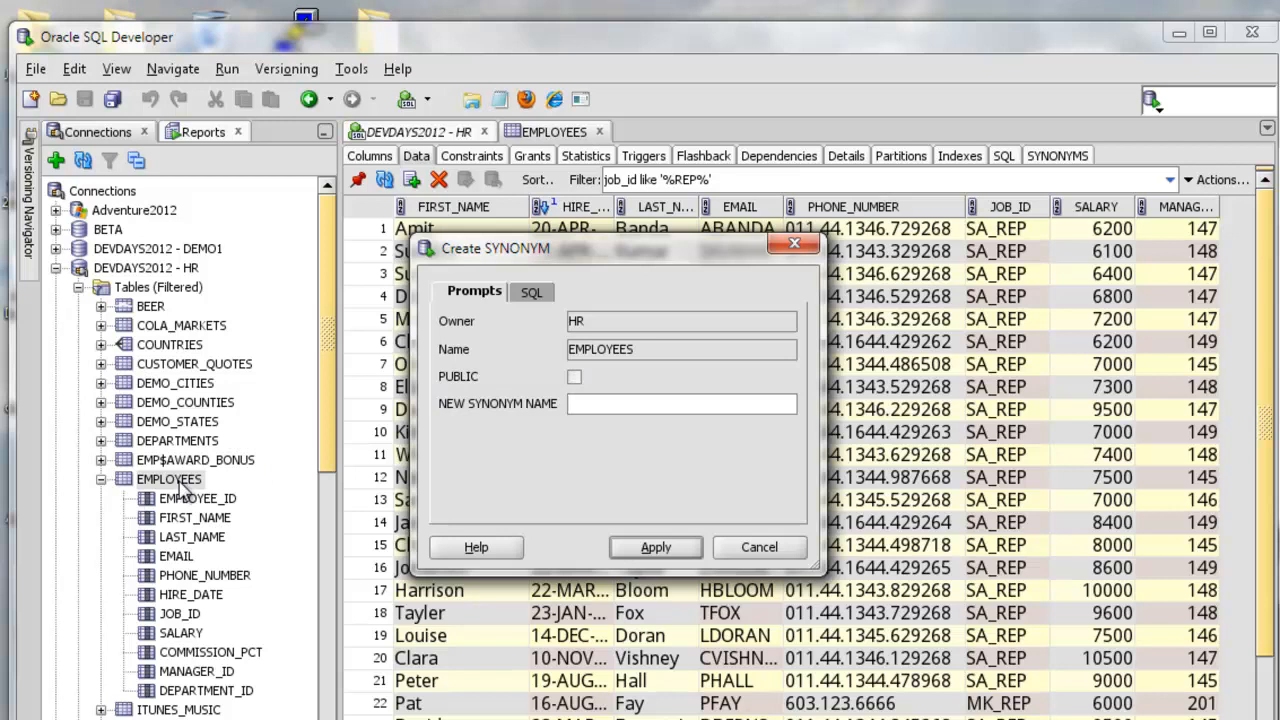
type("peeps")
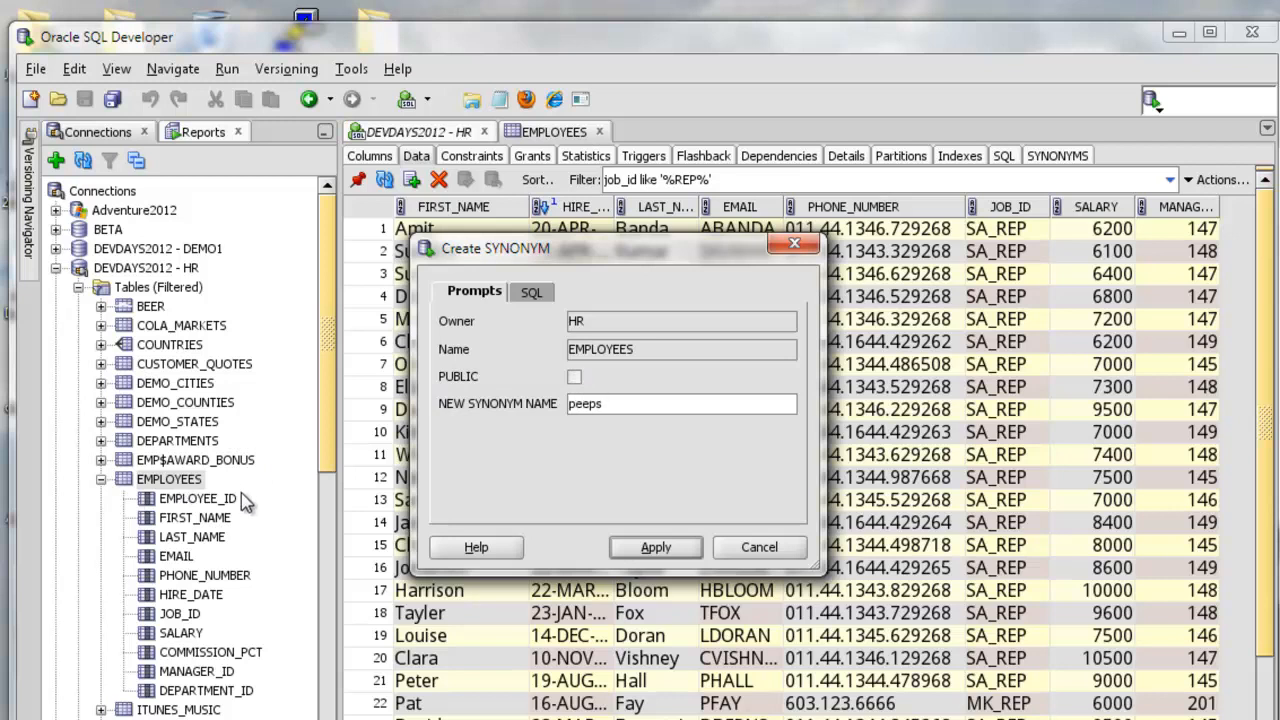
left_click(532, 292)
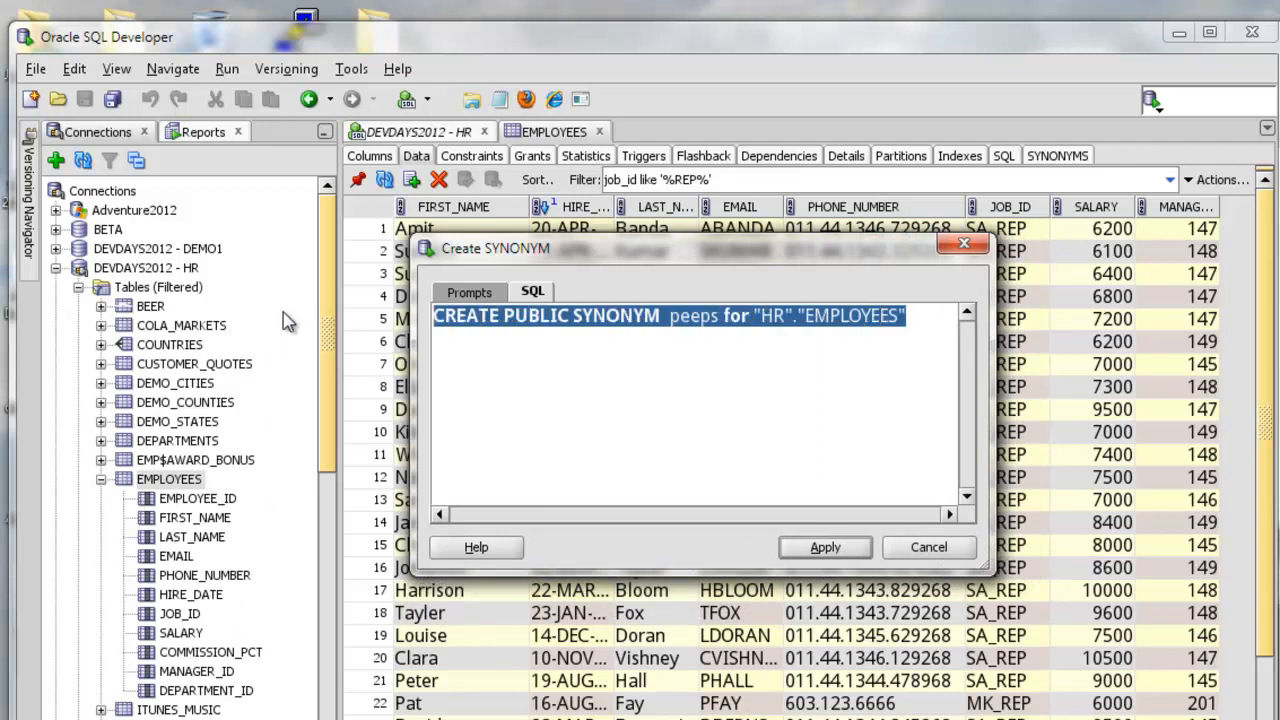
left_click(824, 548)
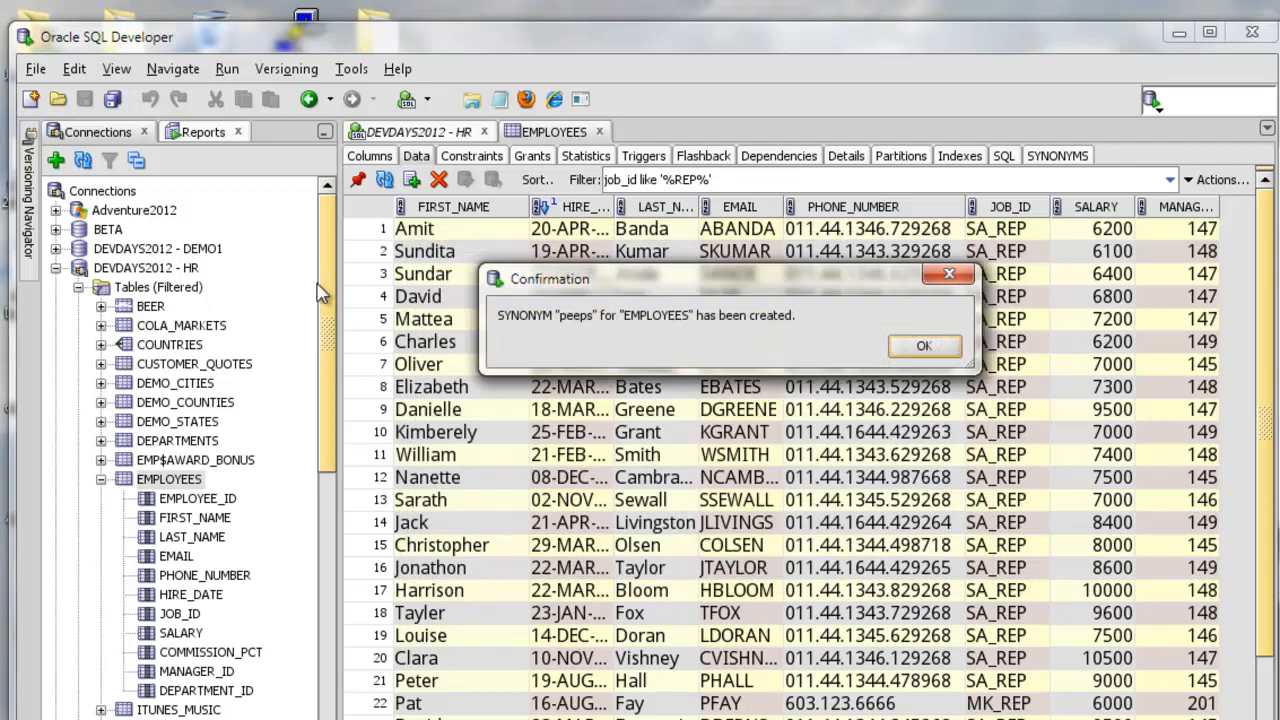
left_click(924, 344)
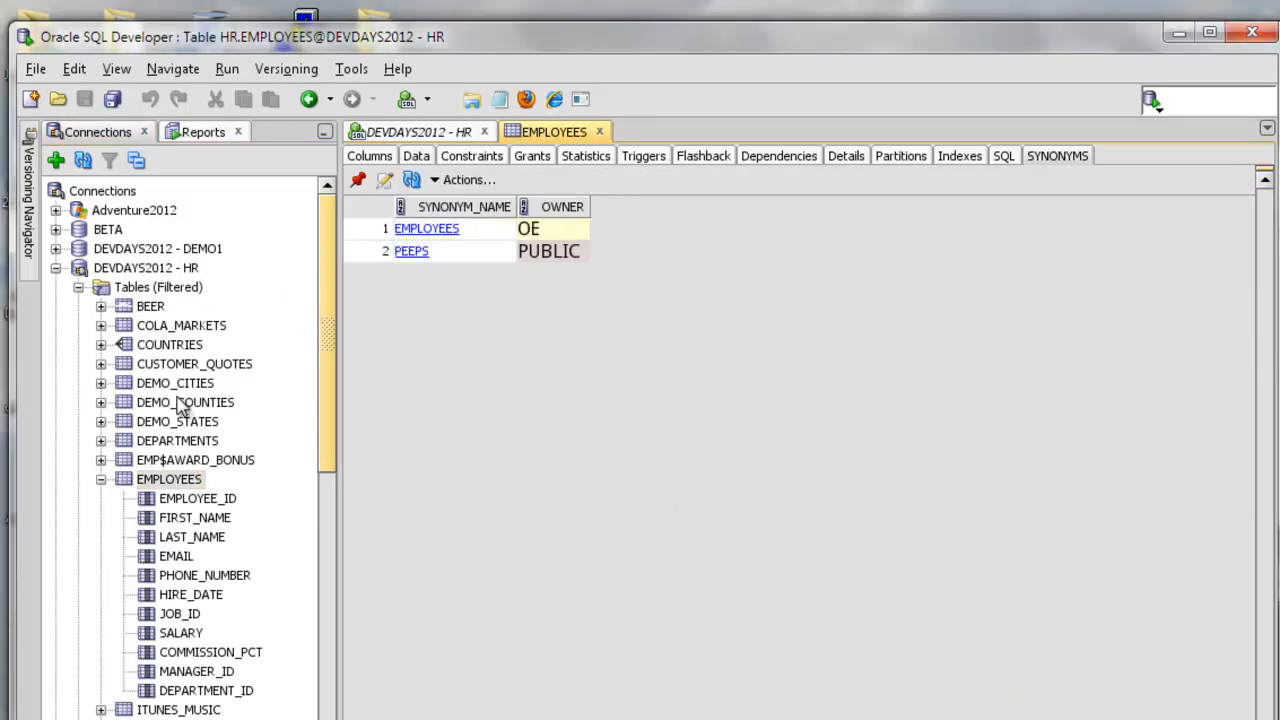
mouse_move(822, 324)
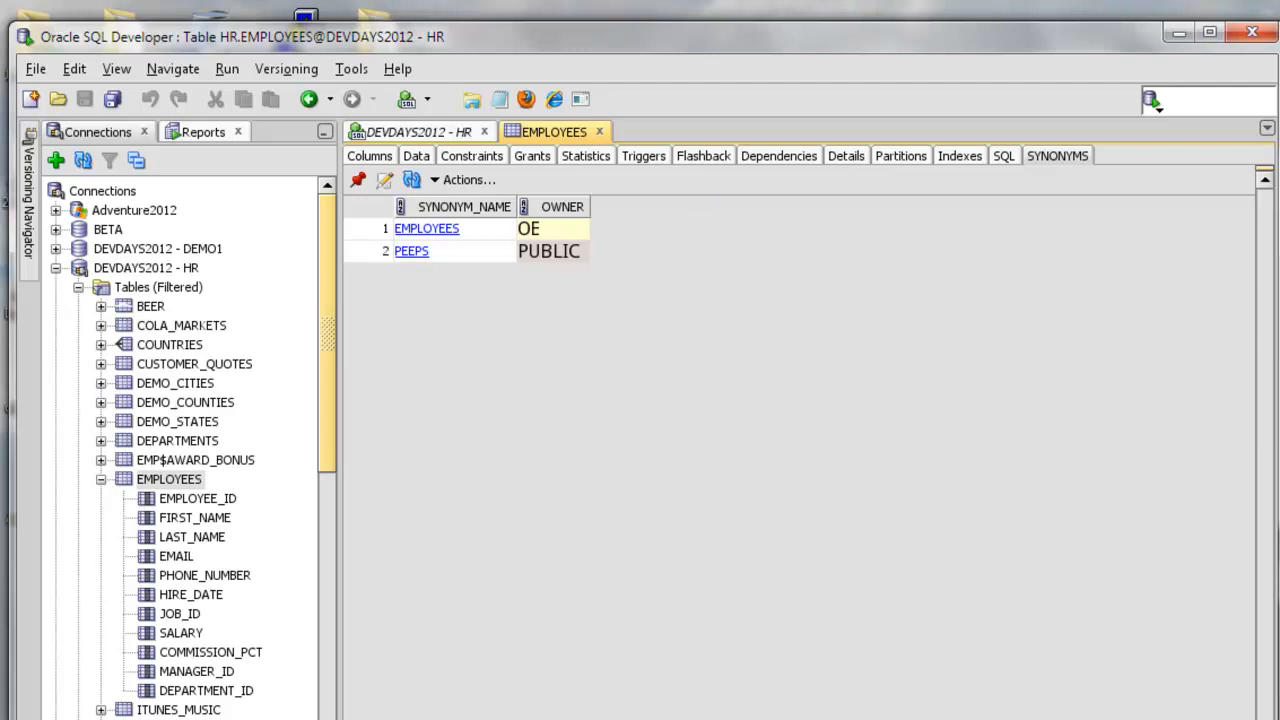
mouse_move(1270, 522)
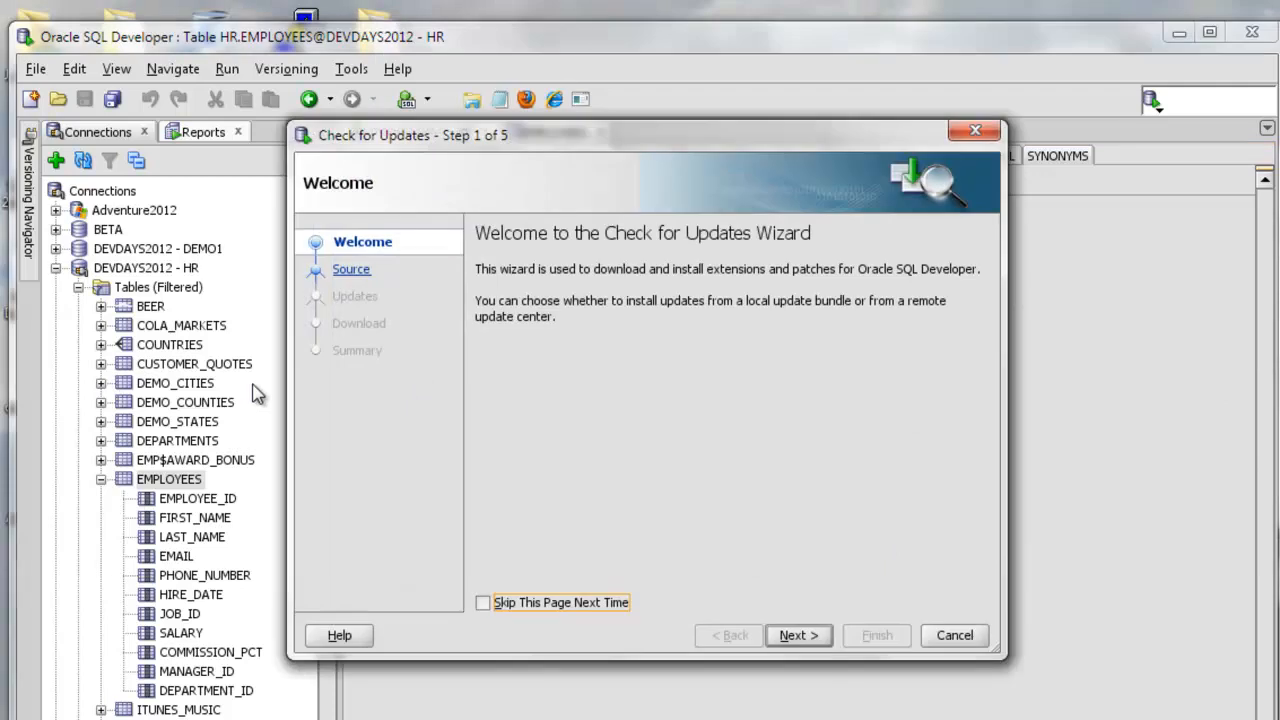
Step: Cancel the failed Check for Updates dialogs and expand Functions under DEVDAYS2012 - HR
left_click(796, 636)
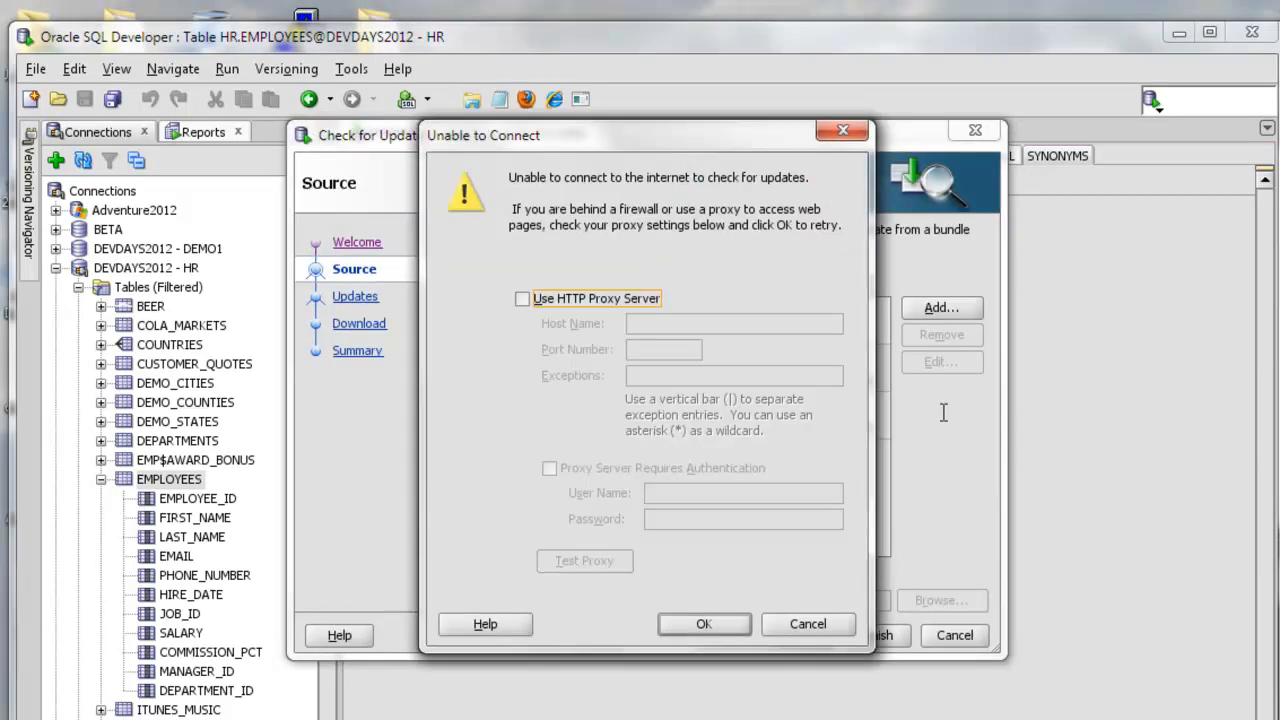
left_click(704, 624)
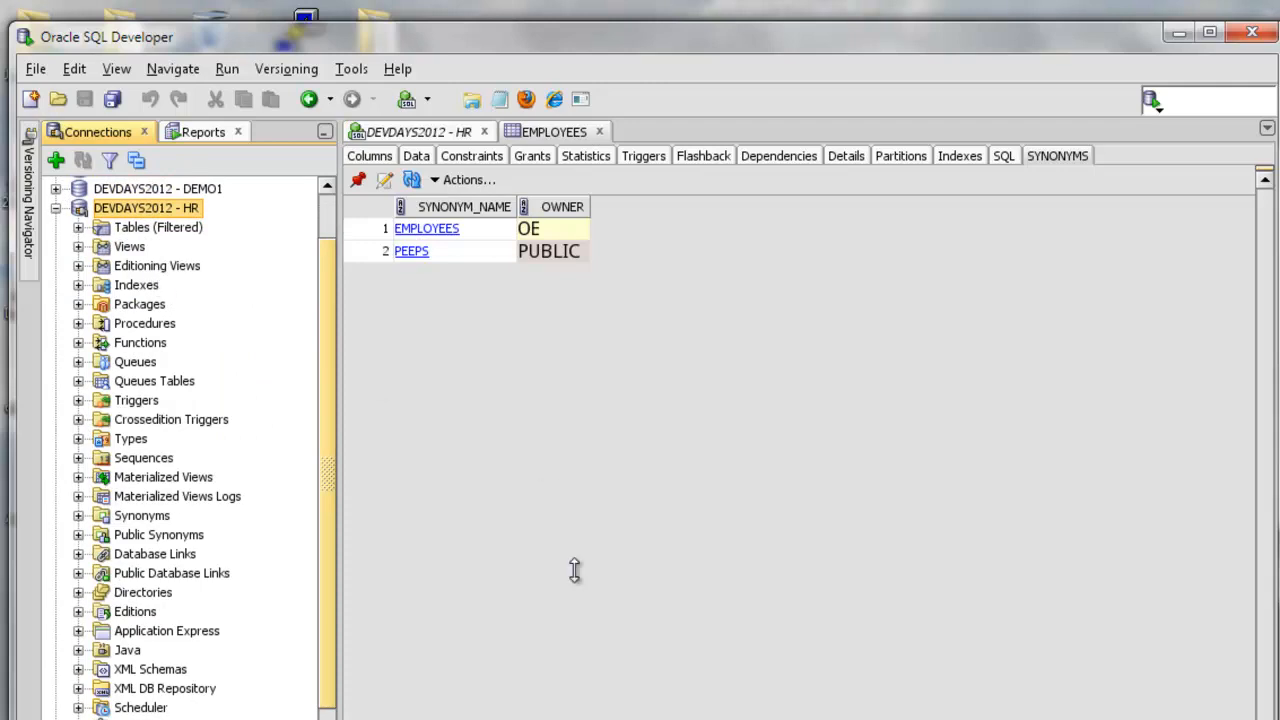
left_click(78, 342)
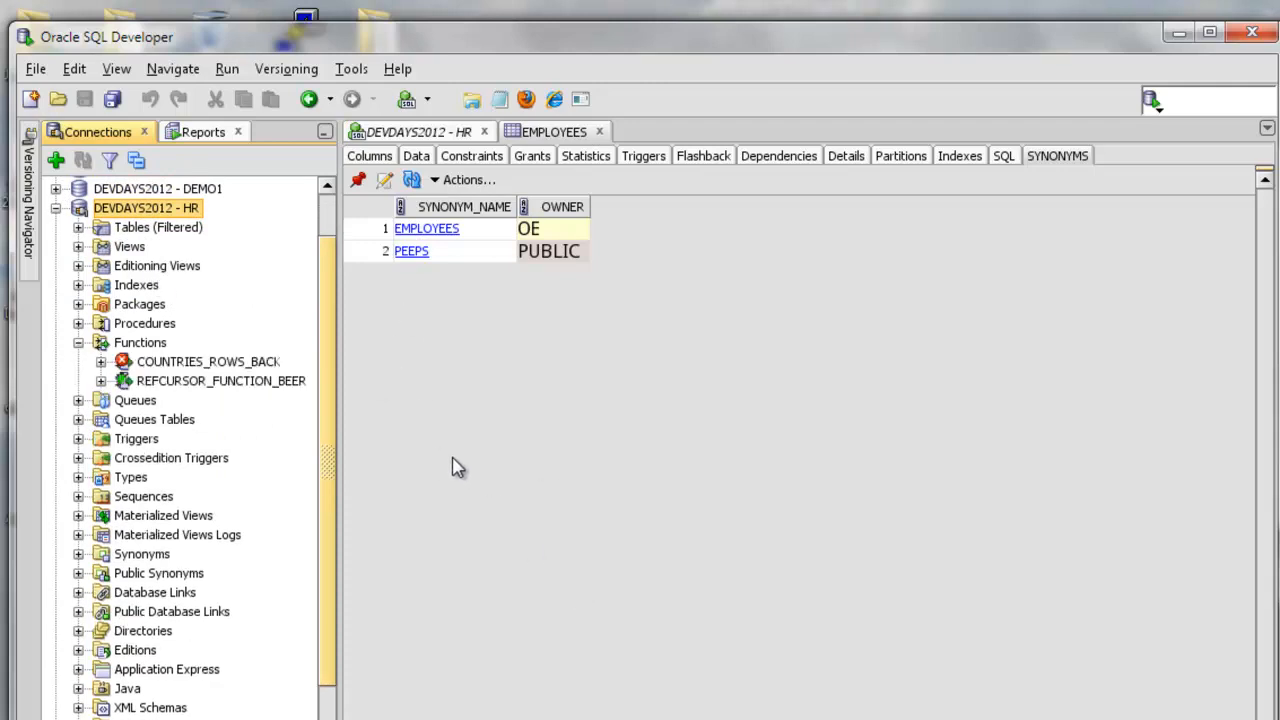
Step: Run COUNTRIES_ROWS_BACK from its code editor and show the returned country rows
double_click(208, 360)
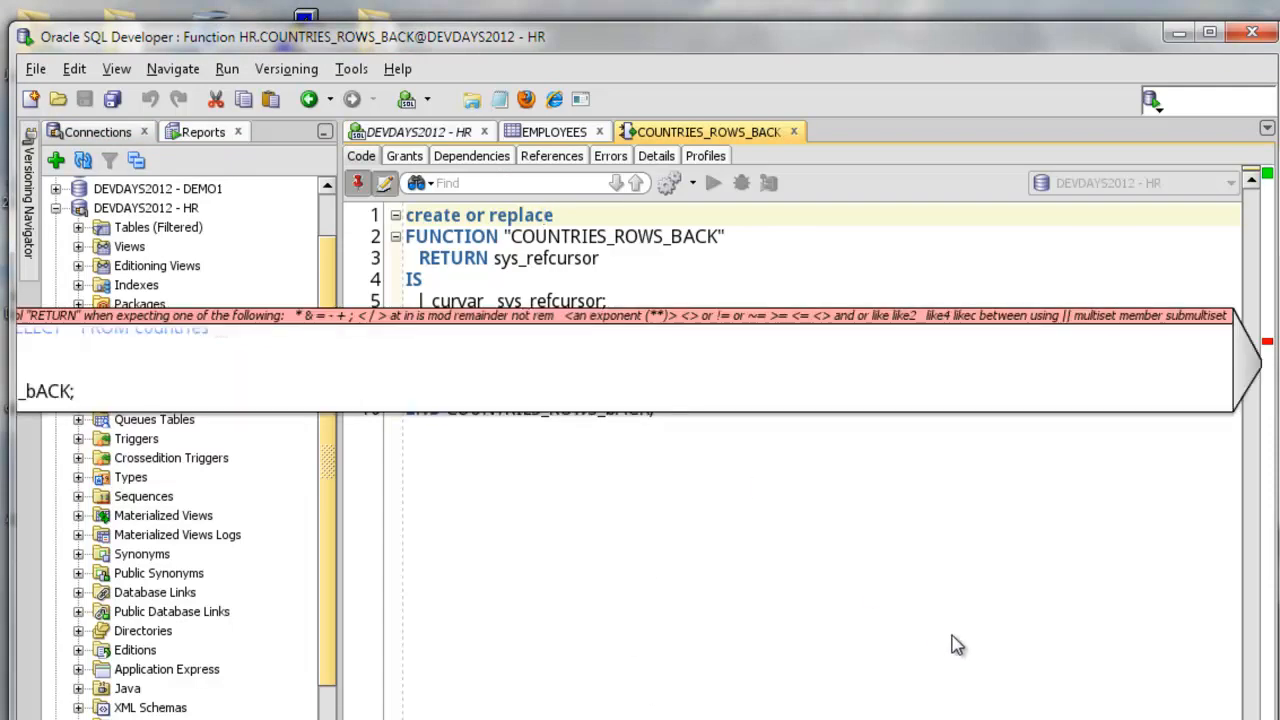
mouse_move(724, 528)
type(";")
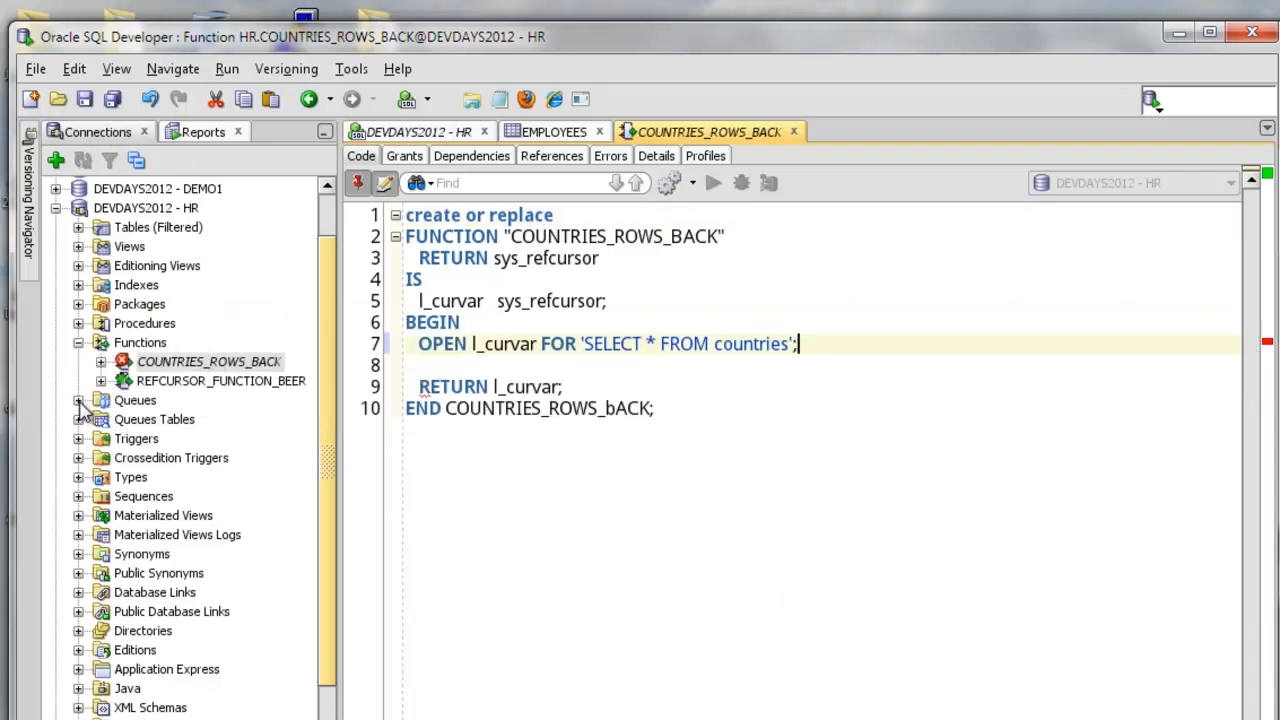
left_click(712, 182)
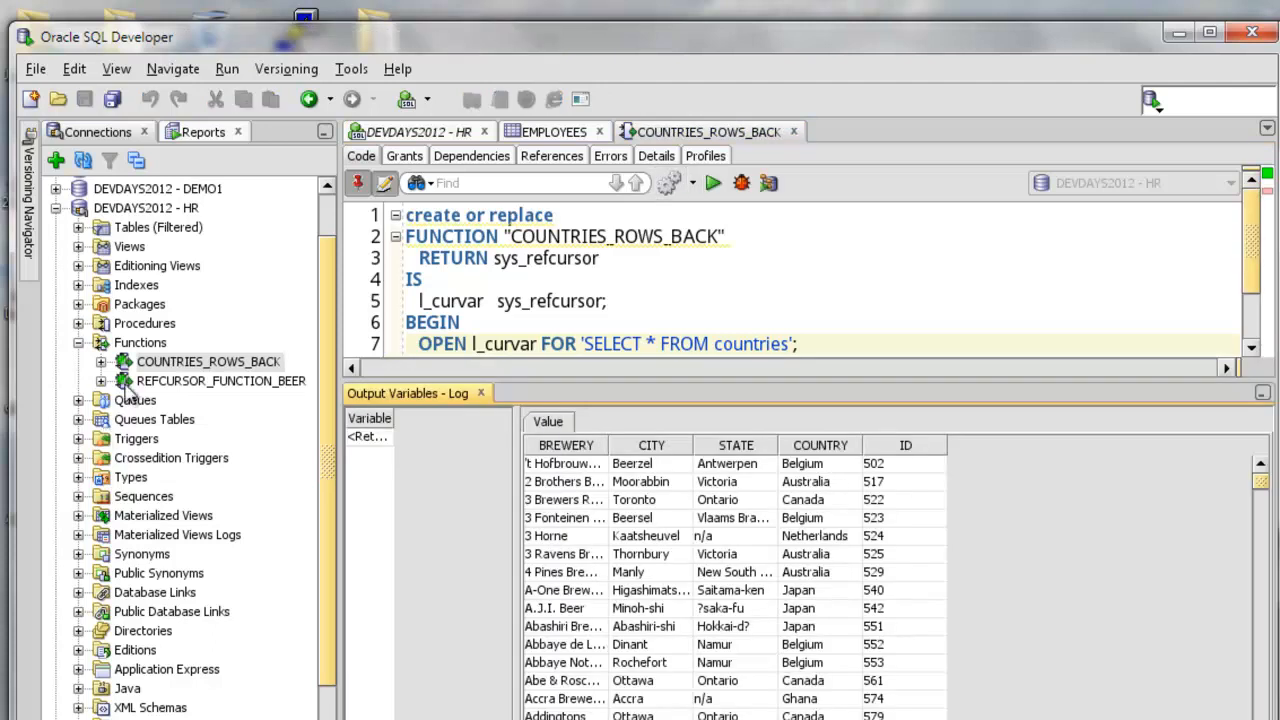
mouse_move(228, 392)
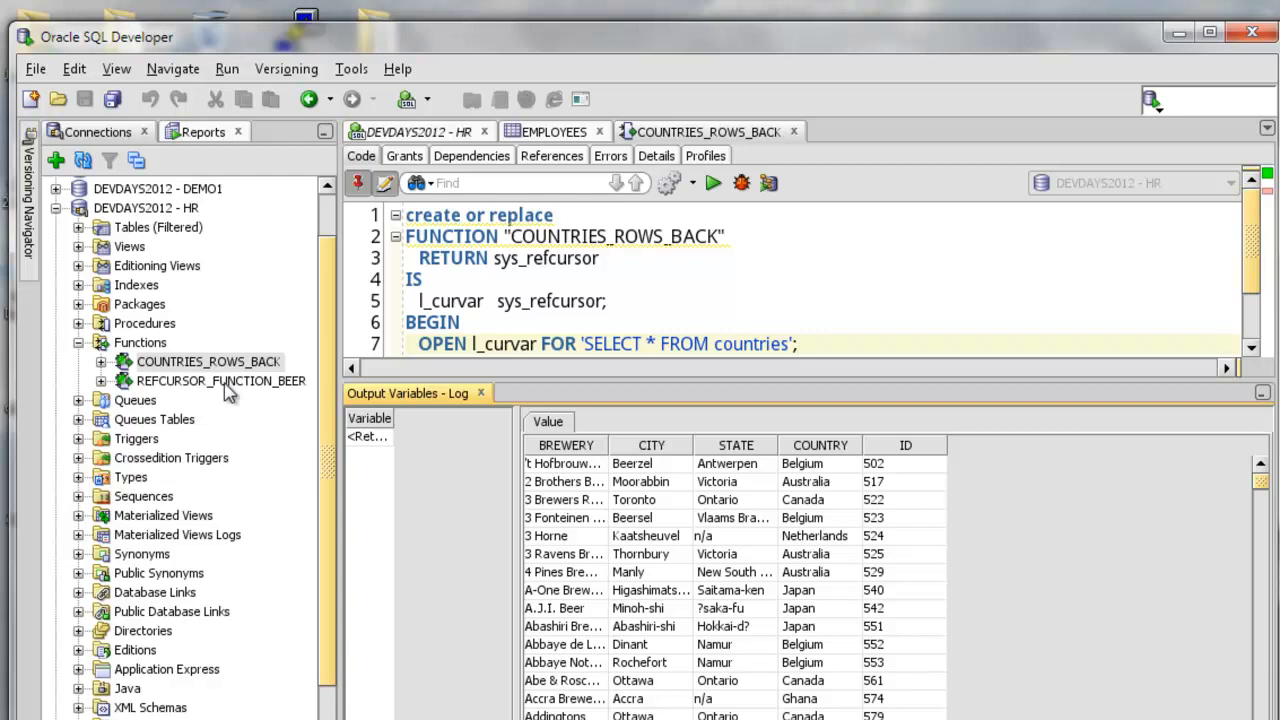
left_click(712, 182)
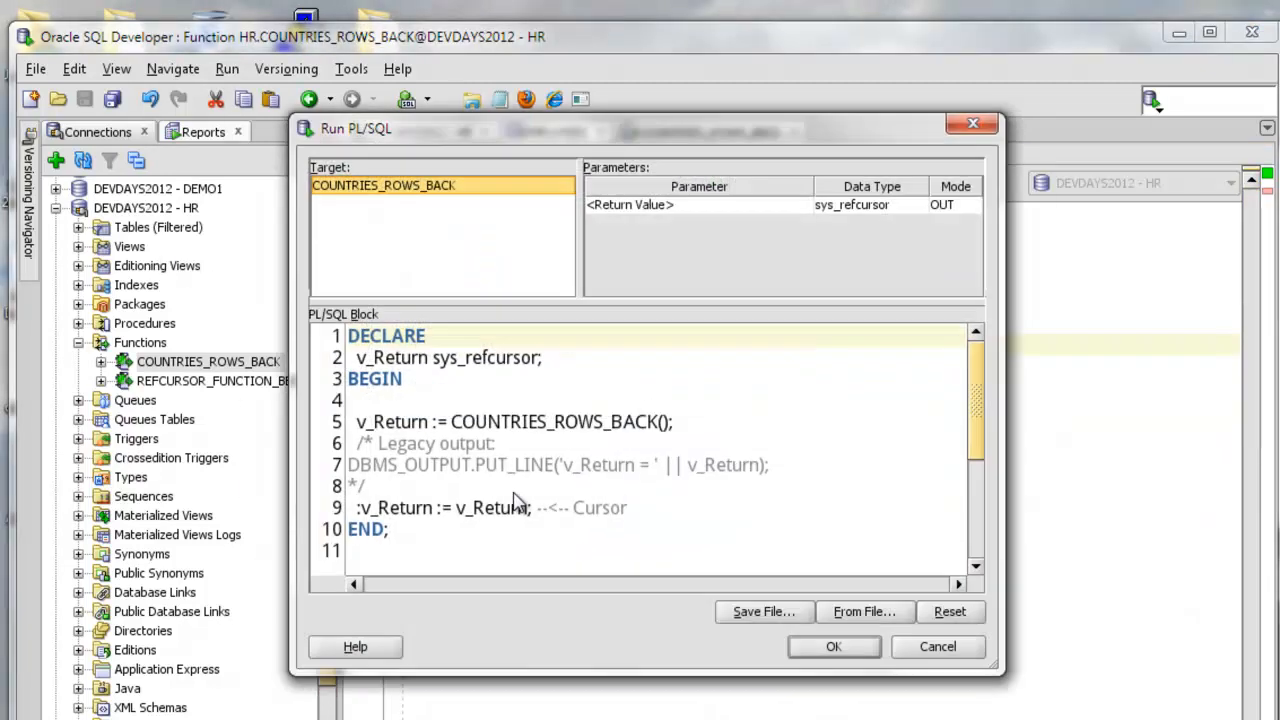
left_click(832, 646)
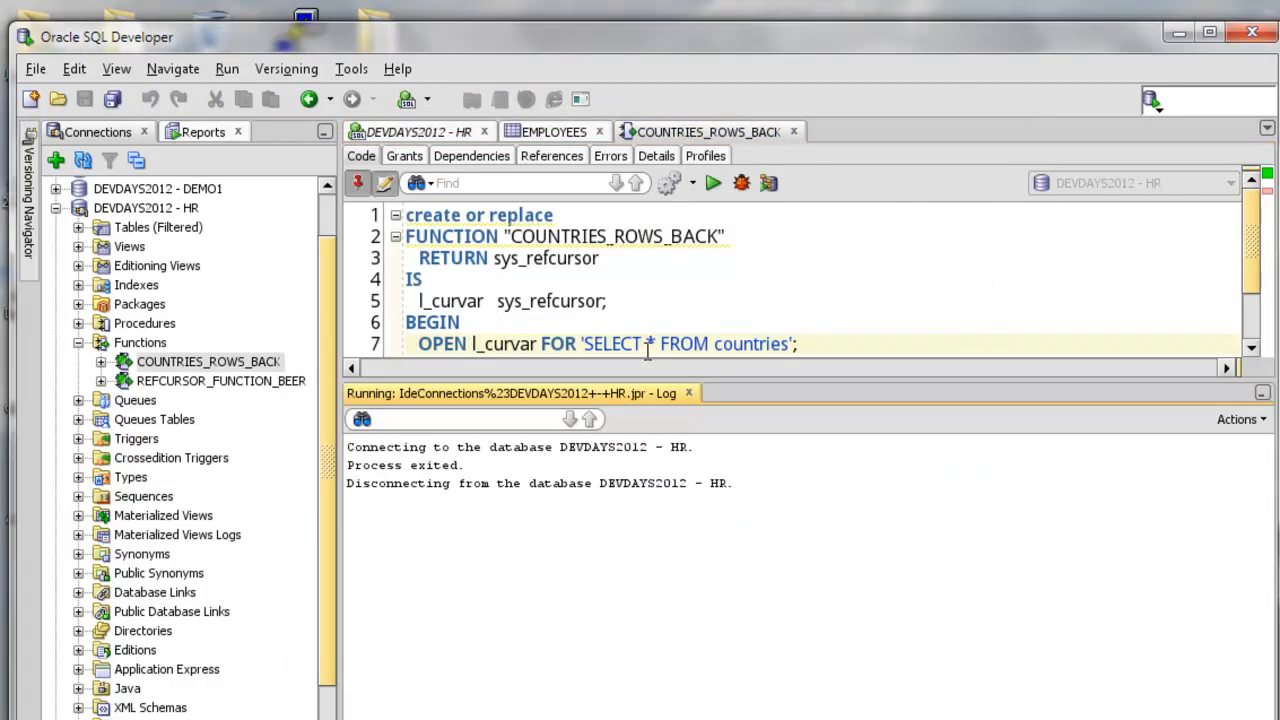
left_click(712, 182)
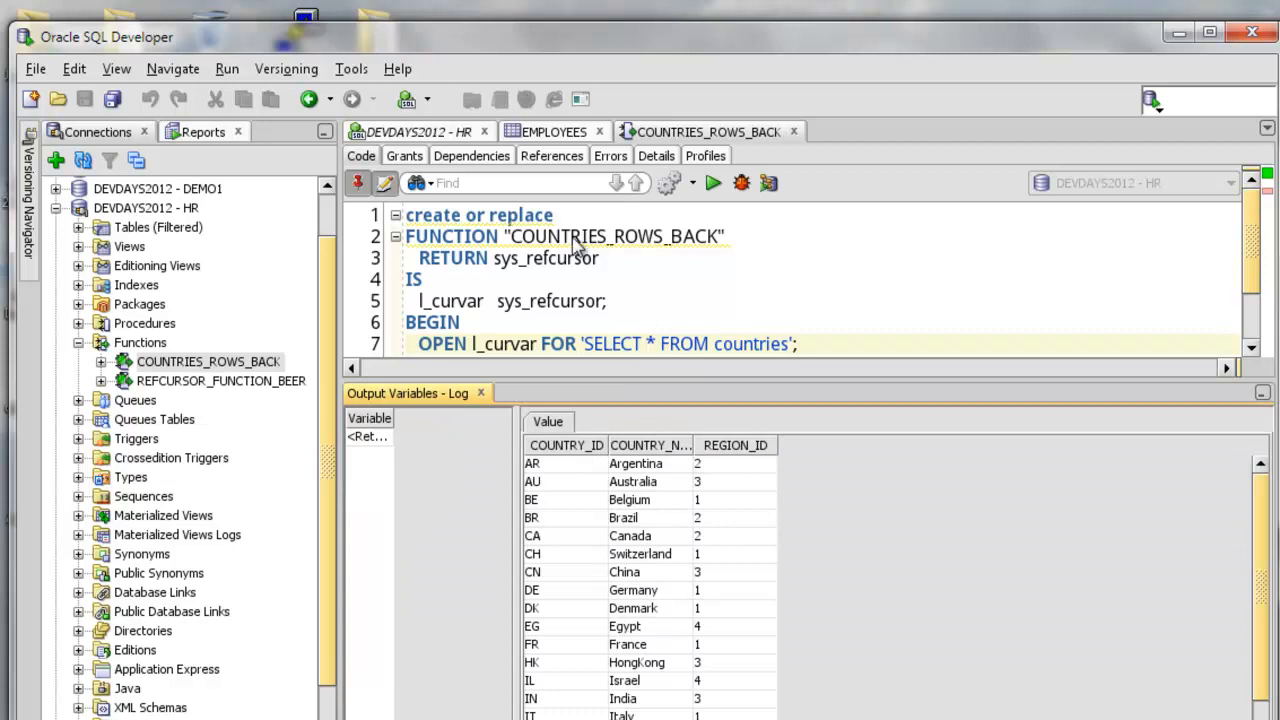
mouse_move(1004, 540)
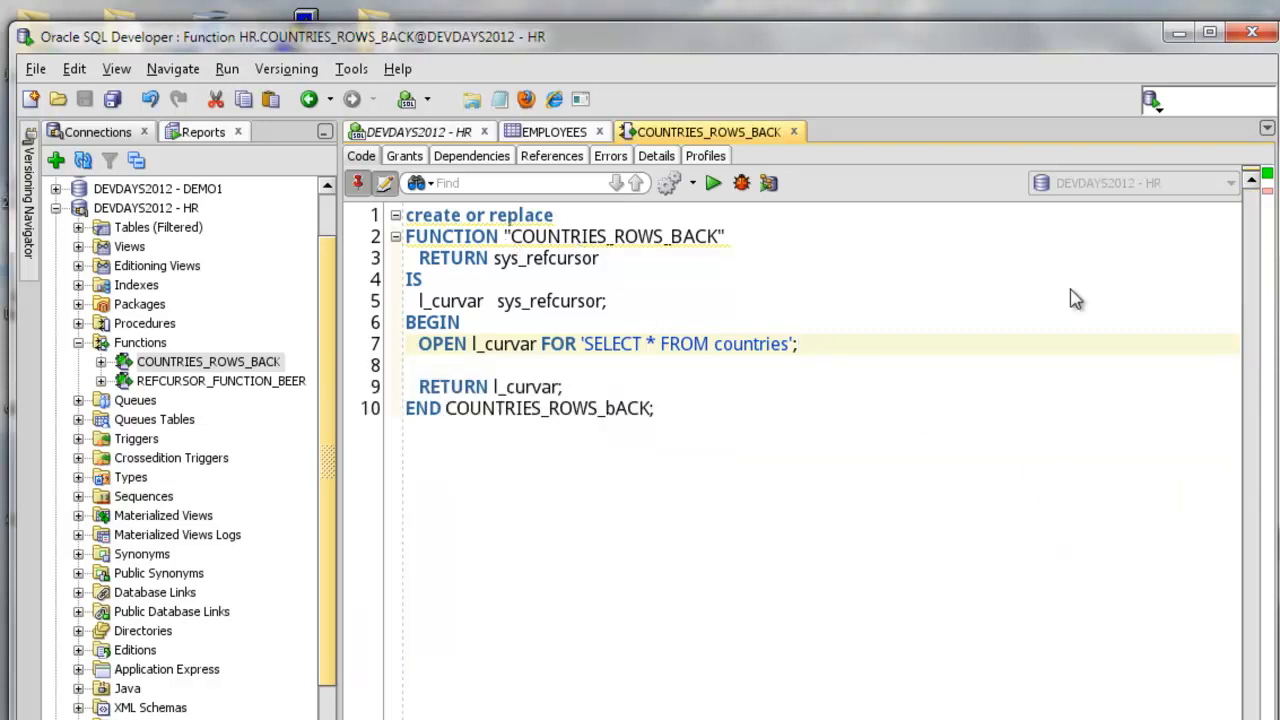
mouse_move(592, 310)
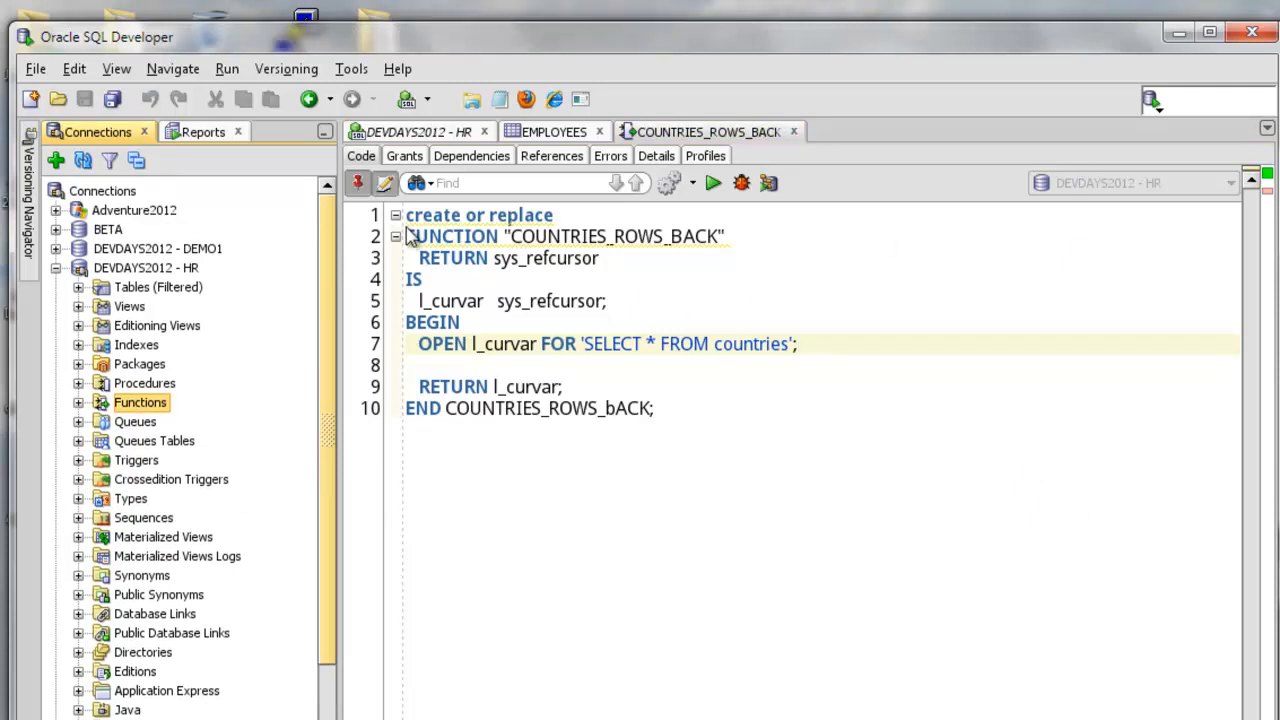
Step: Show the Relational_1 model from the Data Modeler browser as a diagram of the HR tables
left_click(116, 68)
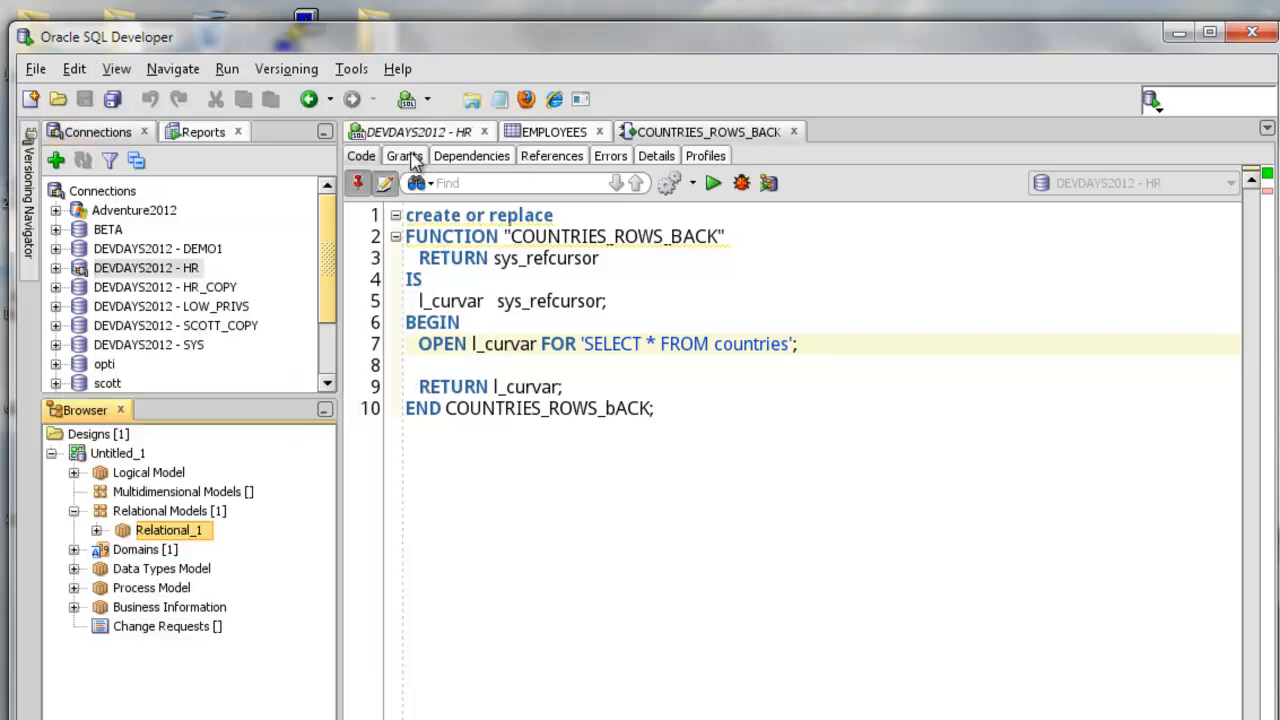
right_click(168, 530)
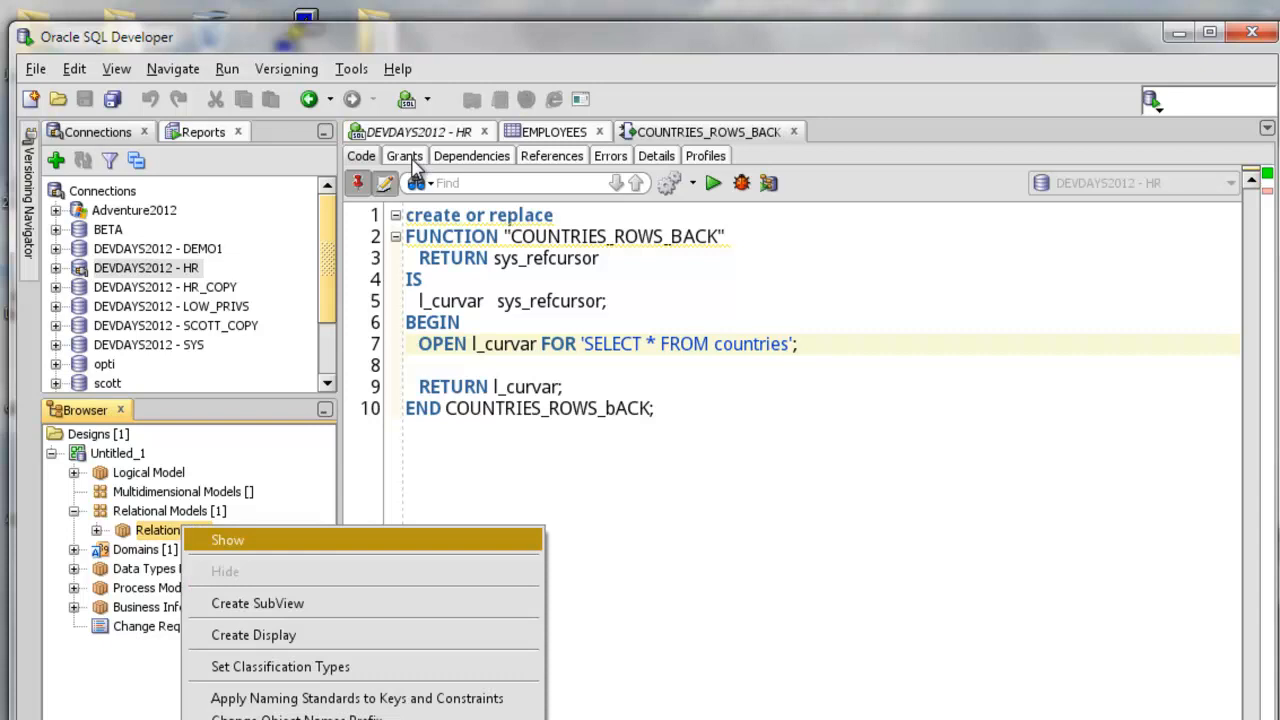
left_click(228, 540)
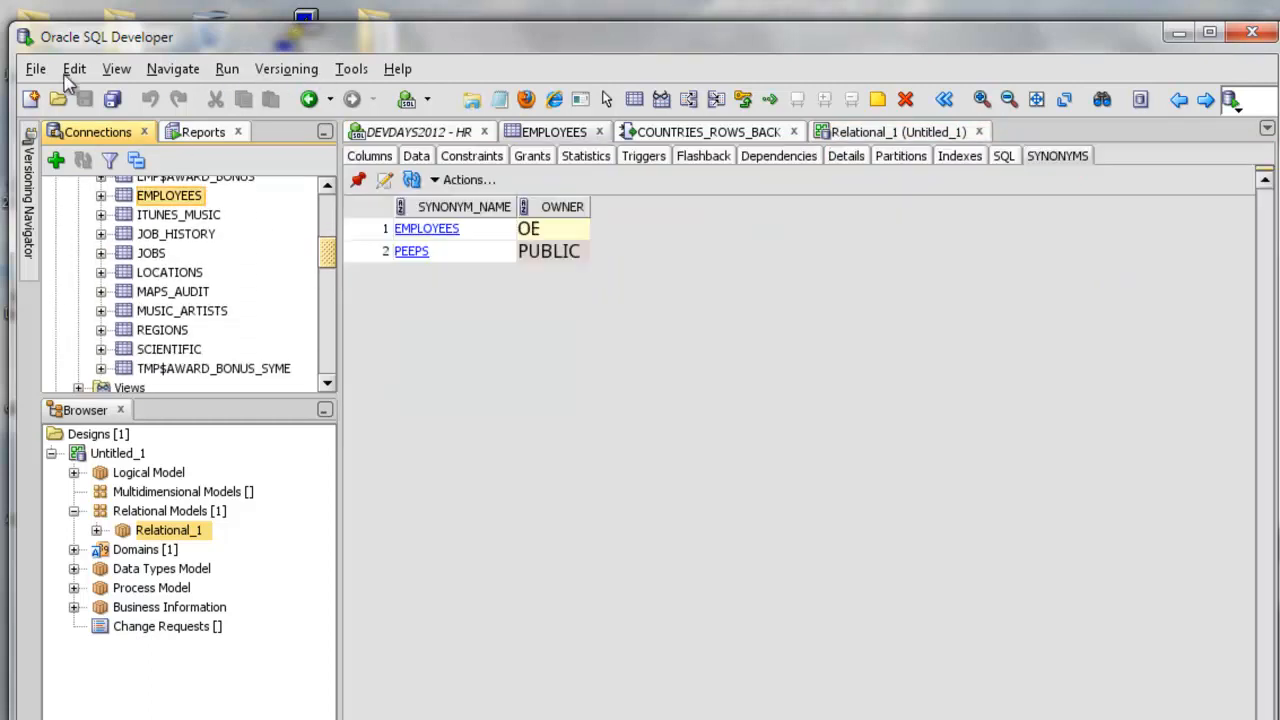
mouse_move(260, 80)
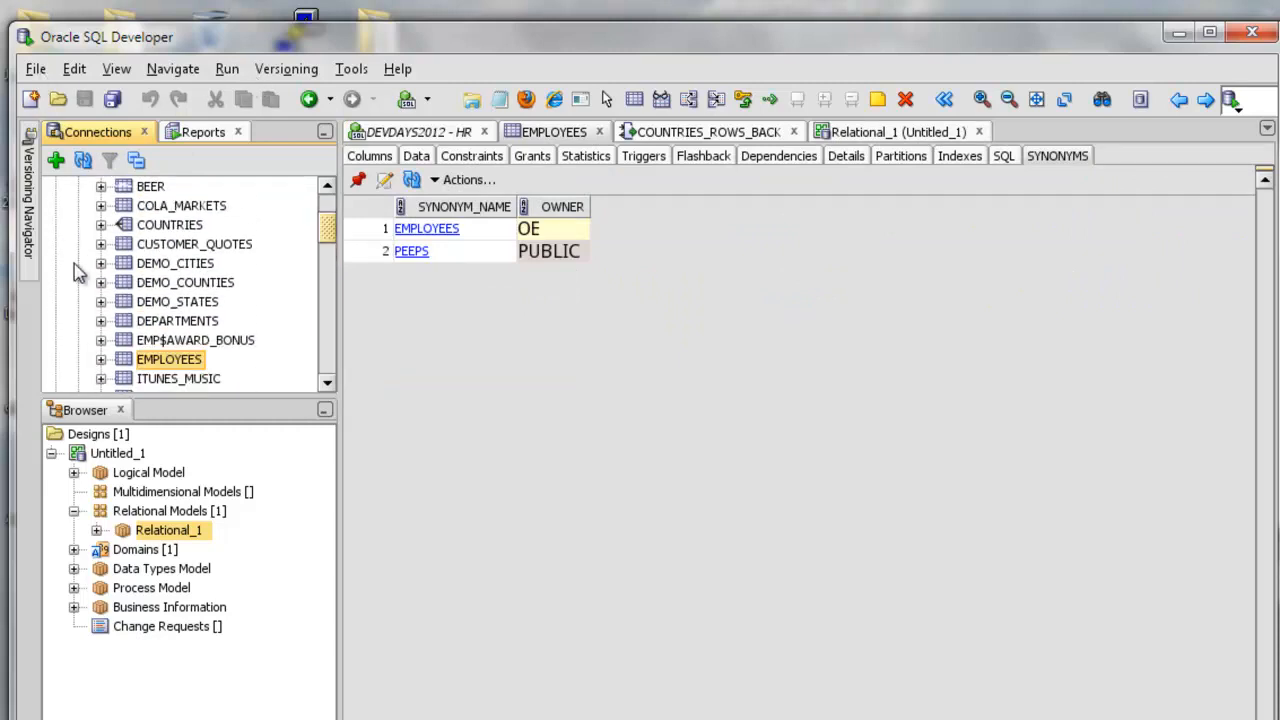
mouse_move(104, 222)
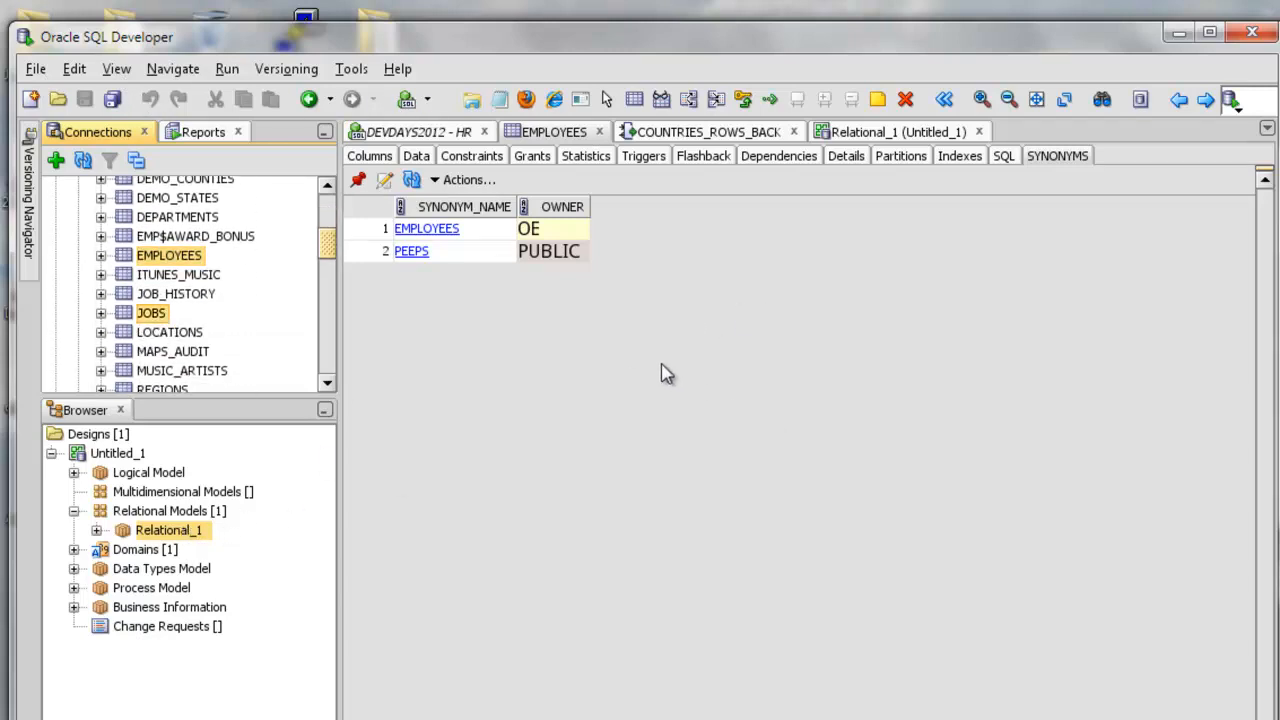
left_click(896, 132)
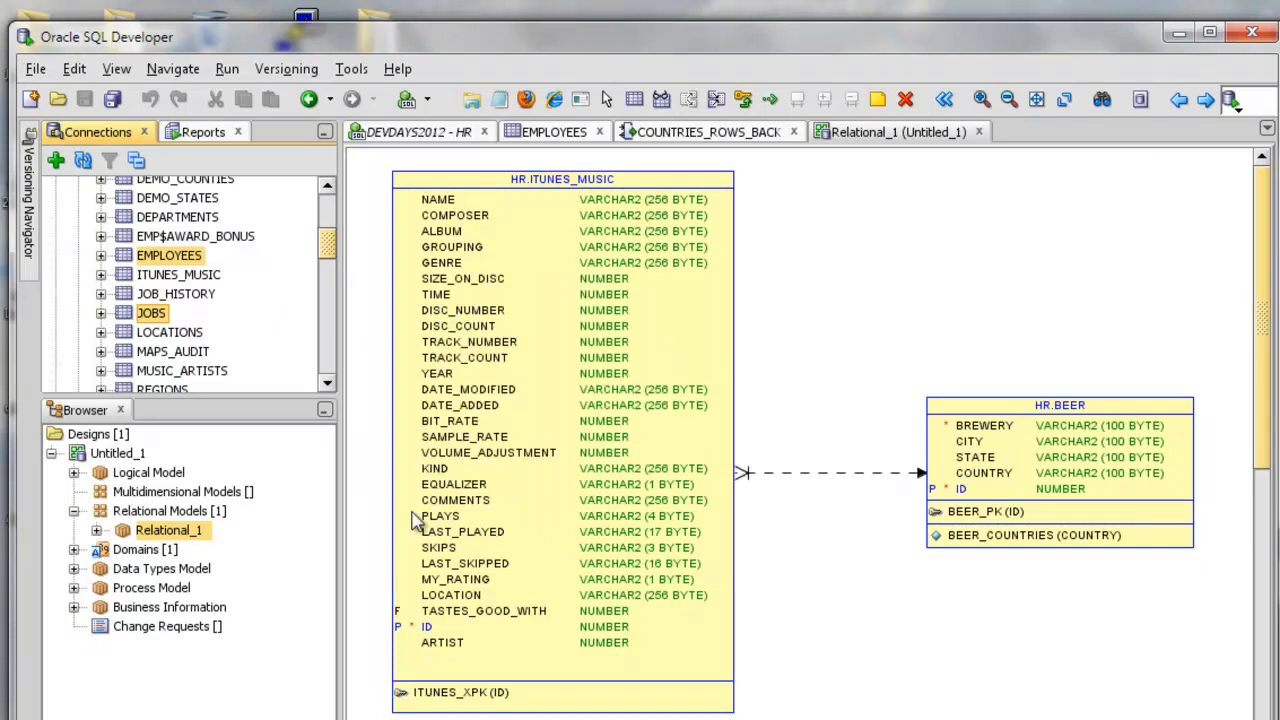
scroll("down", 3)
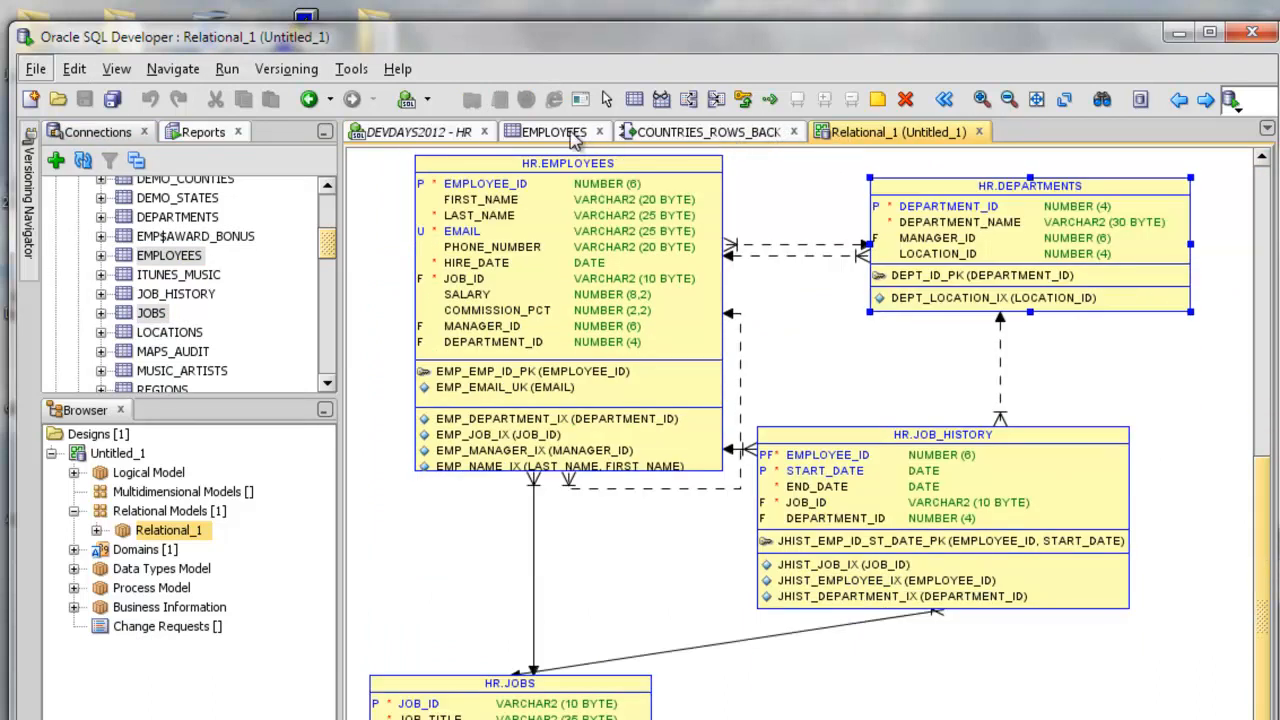
Step: Browse the Data Modeler export options, then switch the navigator to the Reports list
left_click(36, 68)
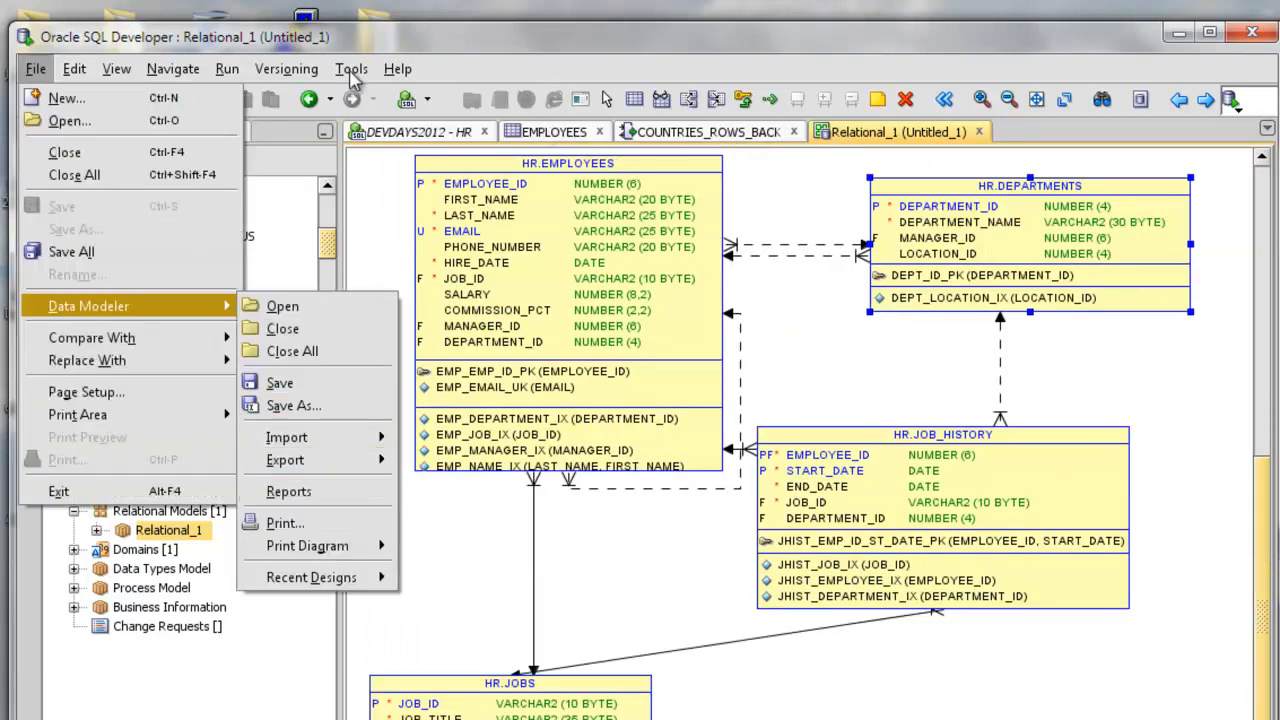
mouse_move(308, 544)
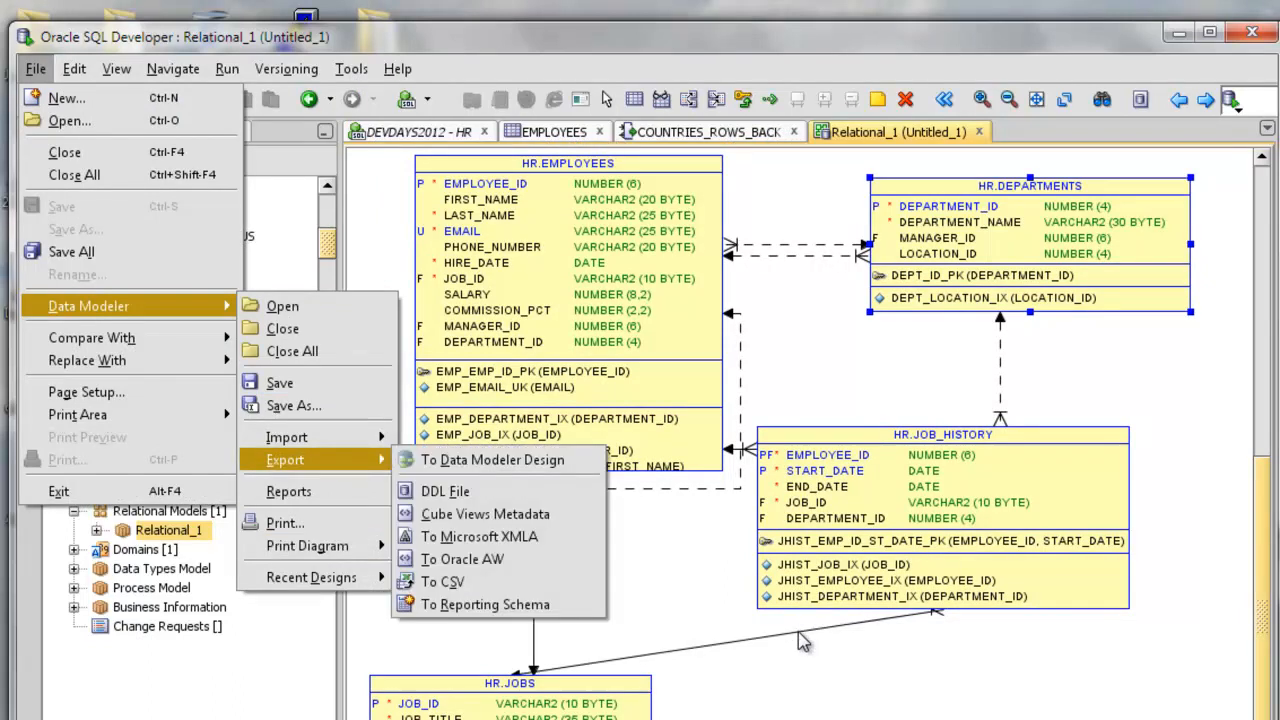
mouse_move(444, 490)
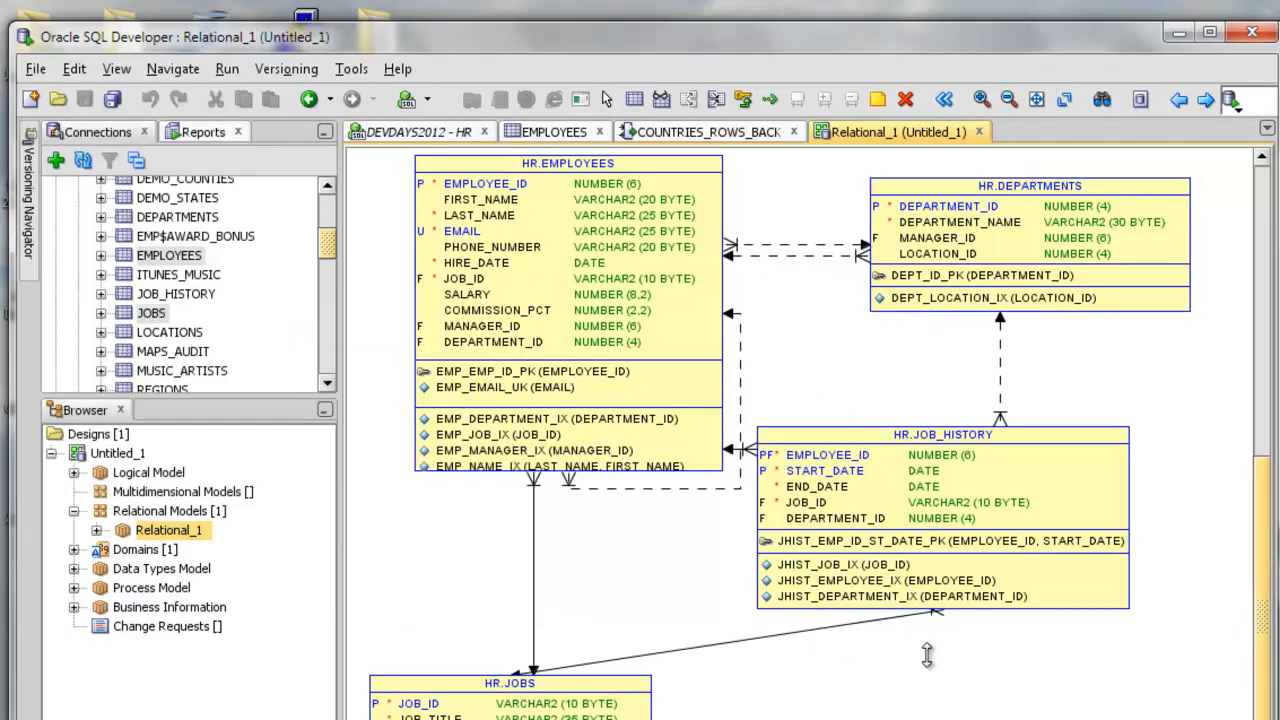
left_click(204, 132)
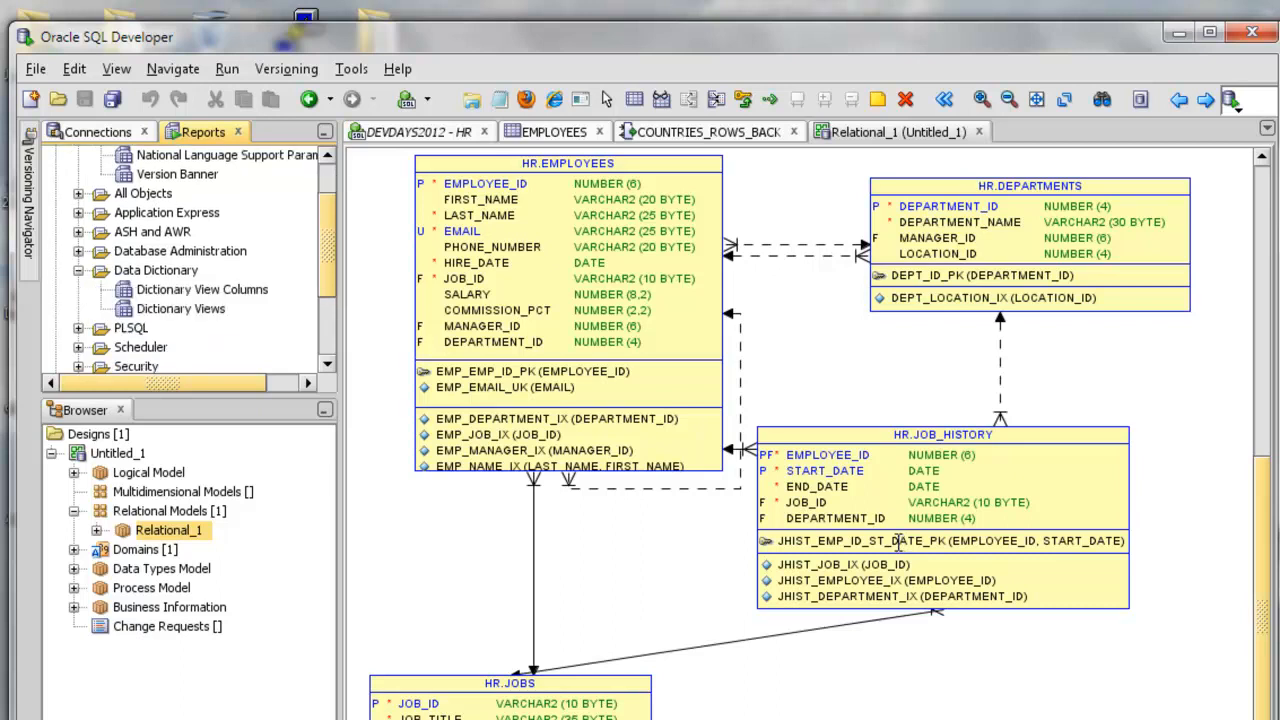
Step: Run the Dictionary Views report with default bind values, close it, and expand User Defined Reports
double_click(180, 308)
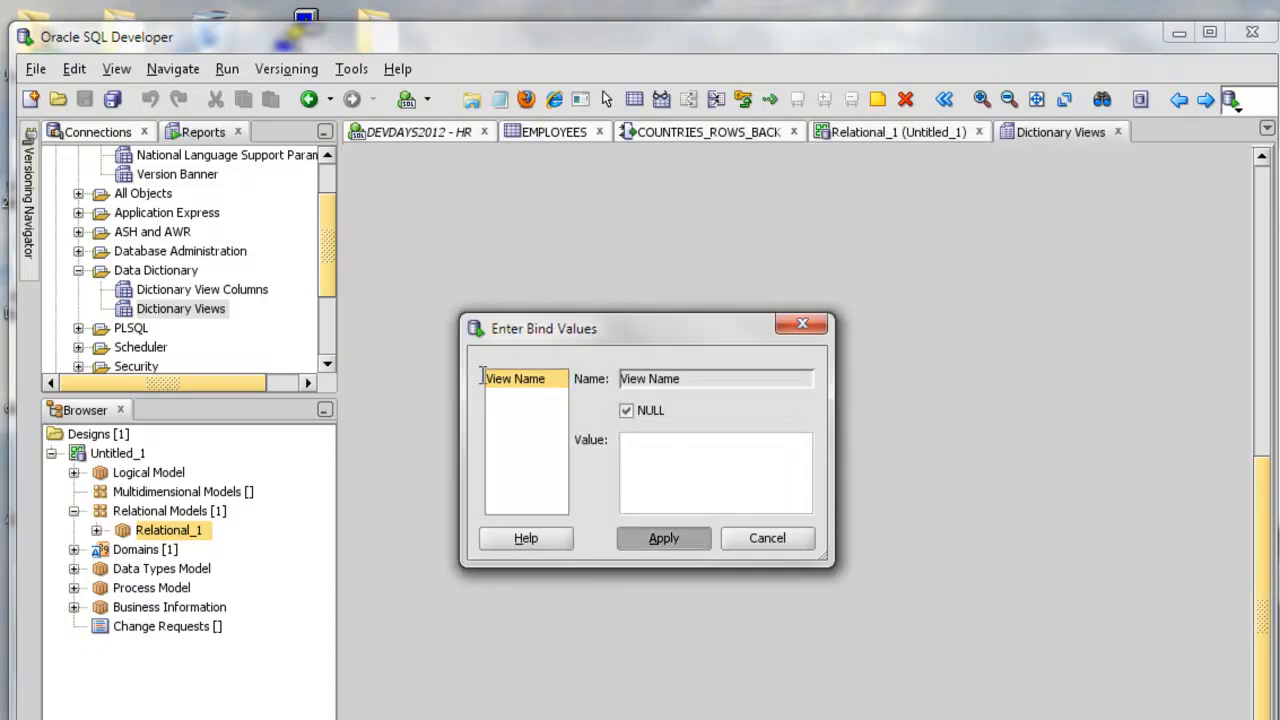
left_click(664, 538)
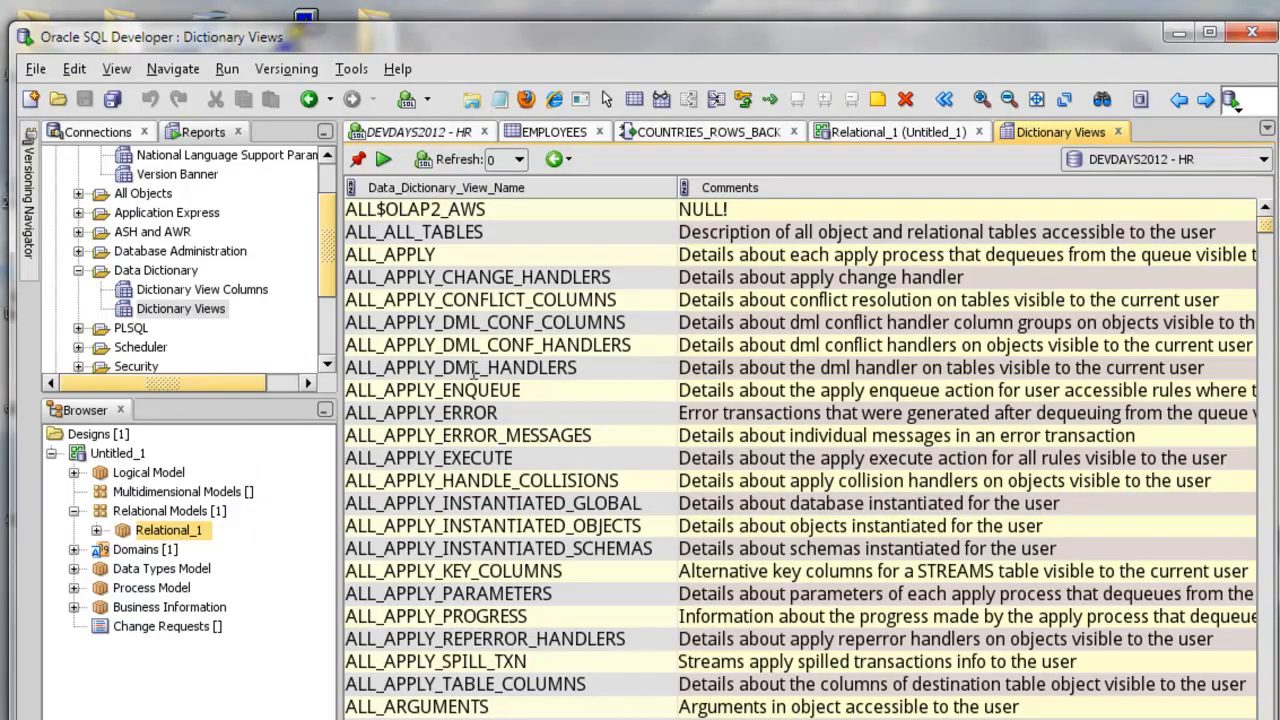
left_click(896, 132)
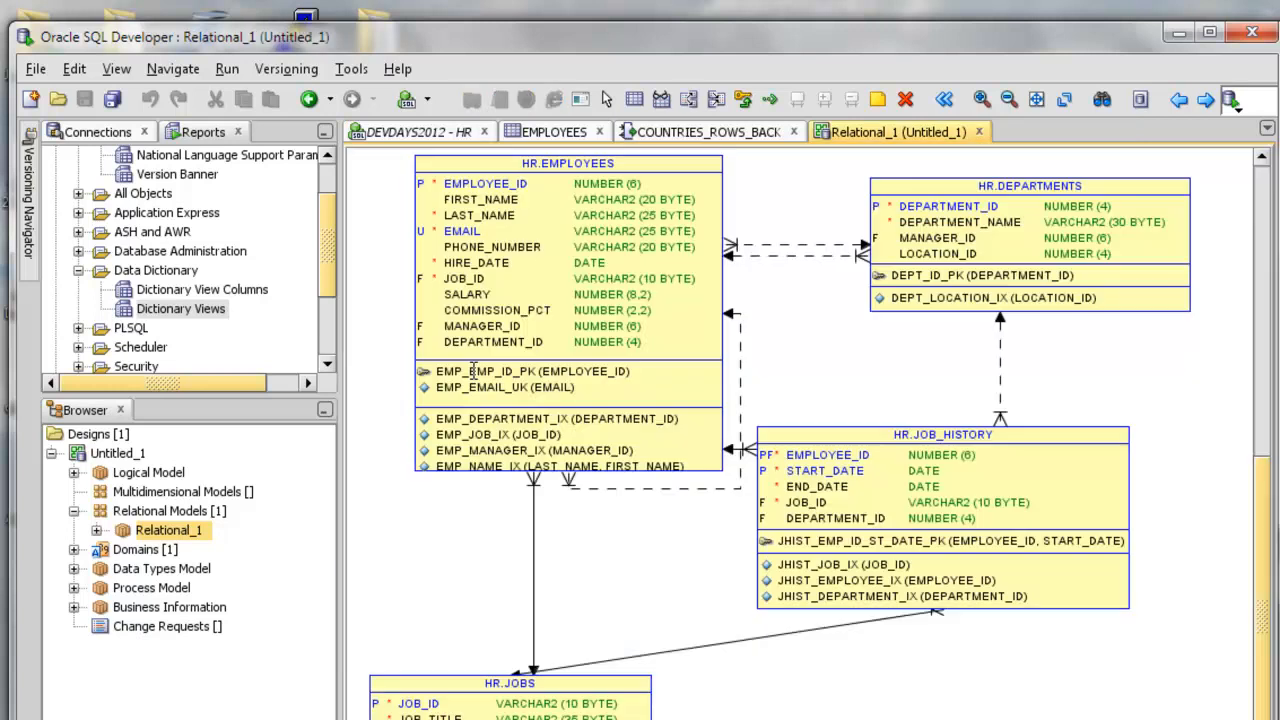
left_click(710, 132)
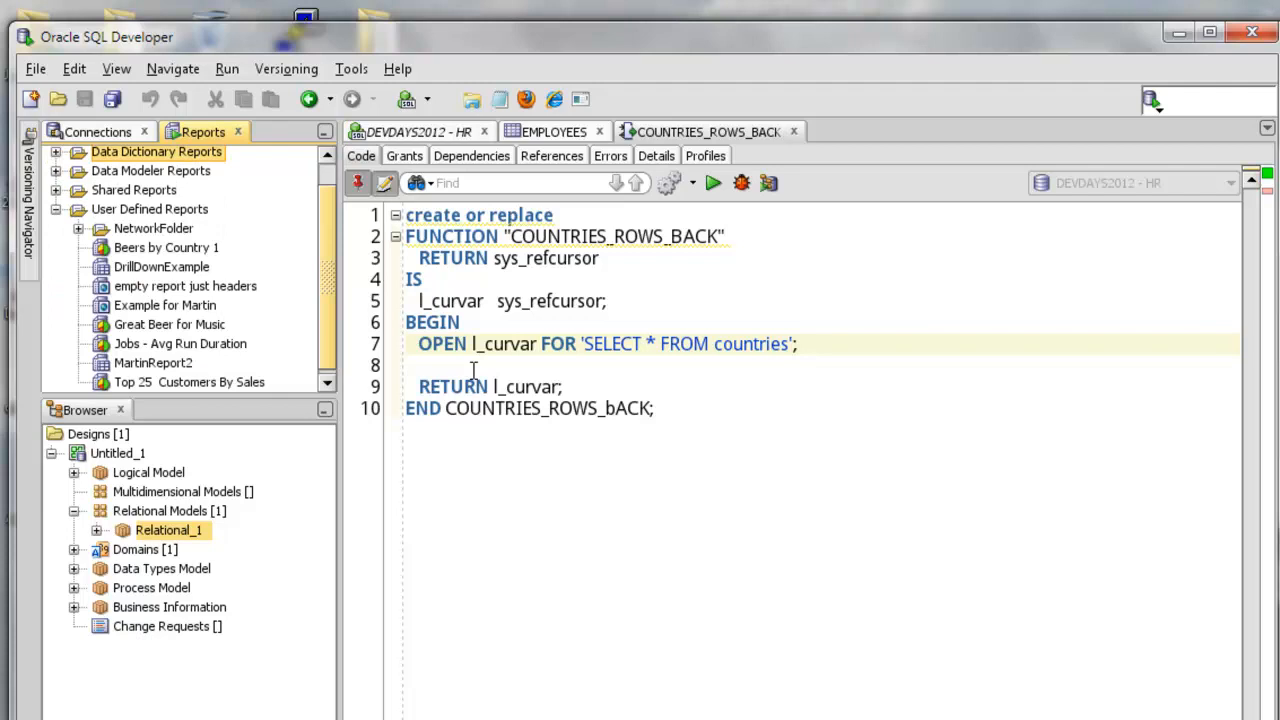
Step: Run the Beers by Country 1 report showing a bar chart of brewery counts per country
double_click(166, 248)
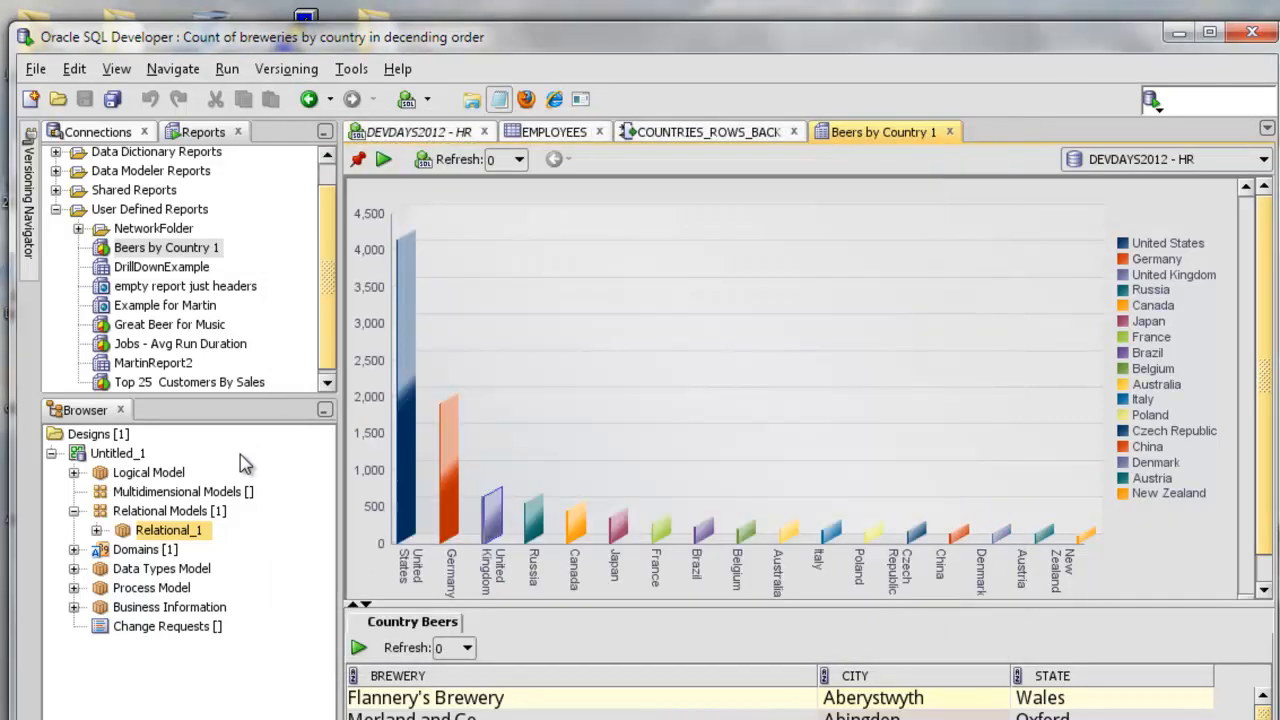
left_click(352, 68)
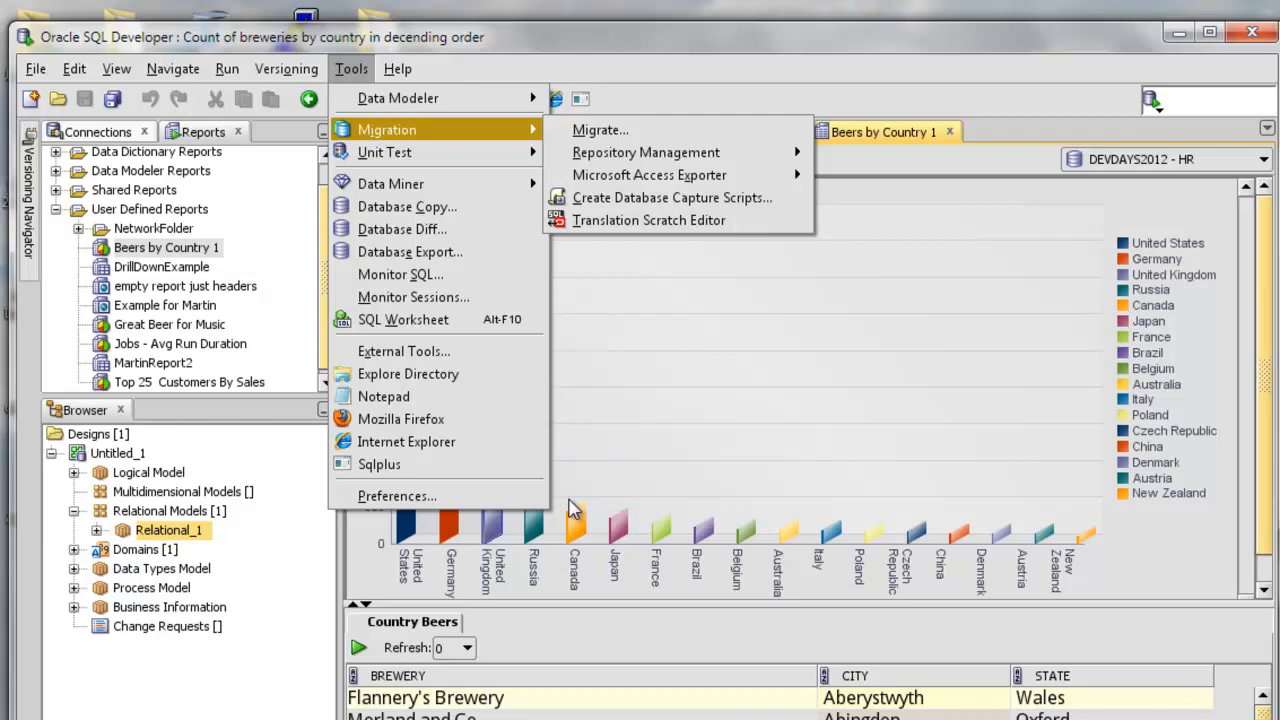
mouse_move(600, 128)
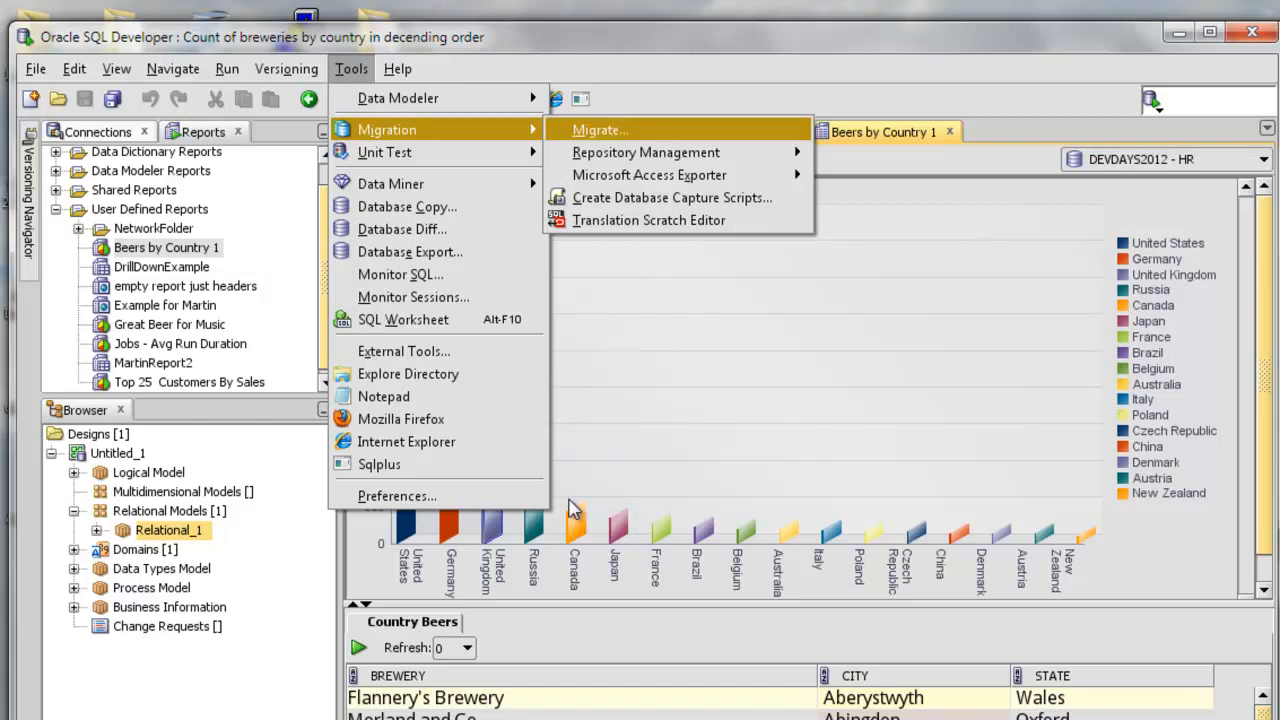
Step: Launch the Migration Wizard at its Introduction step via Tools > Migration > Migrate
left_click(600, 128)
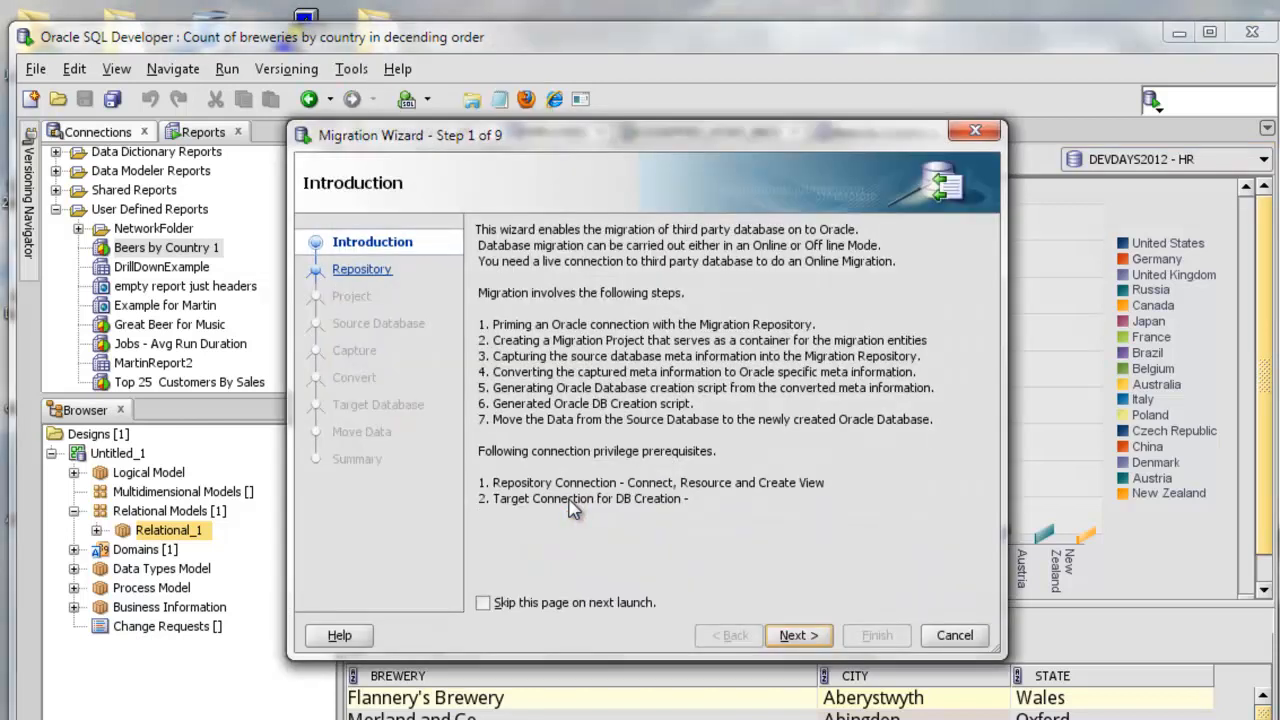